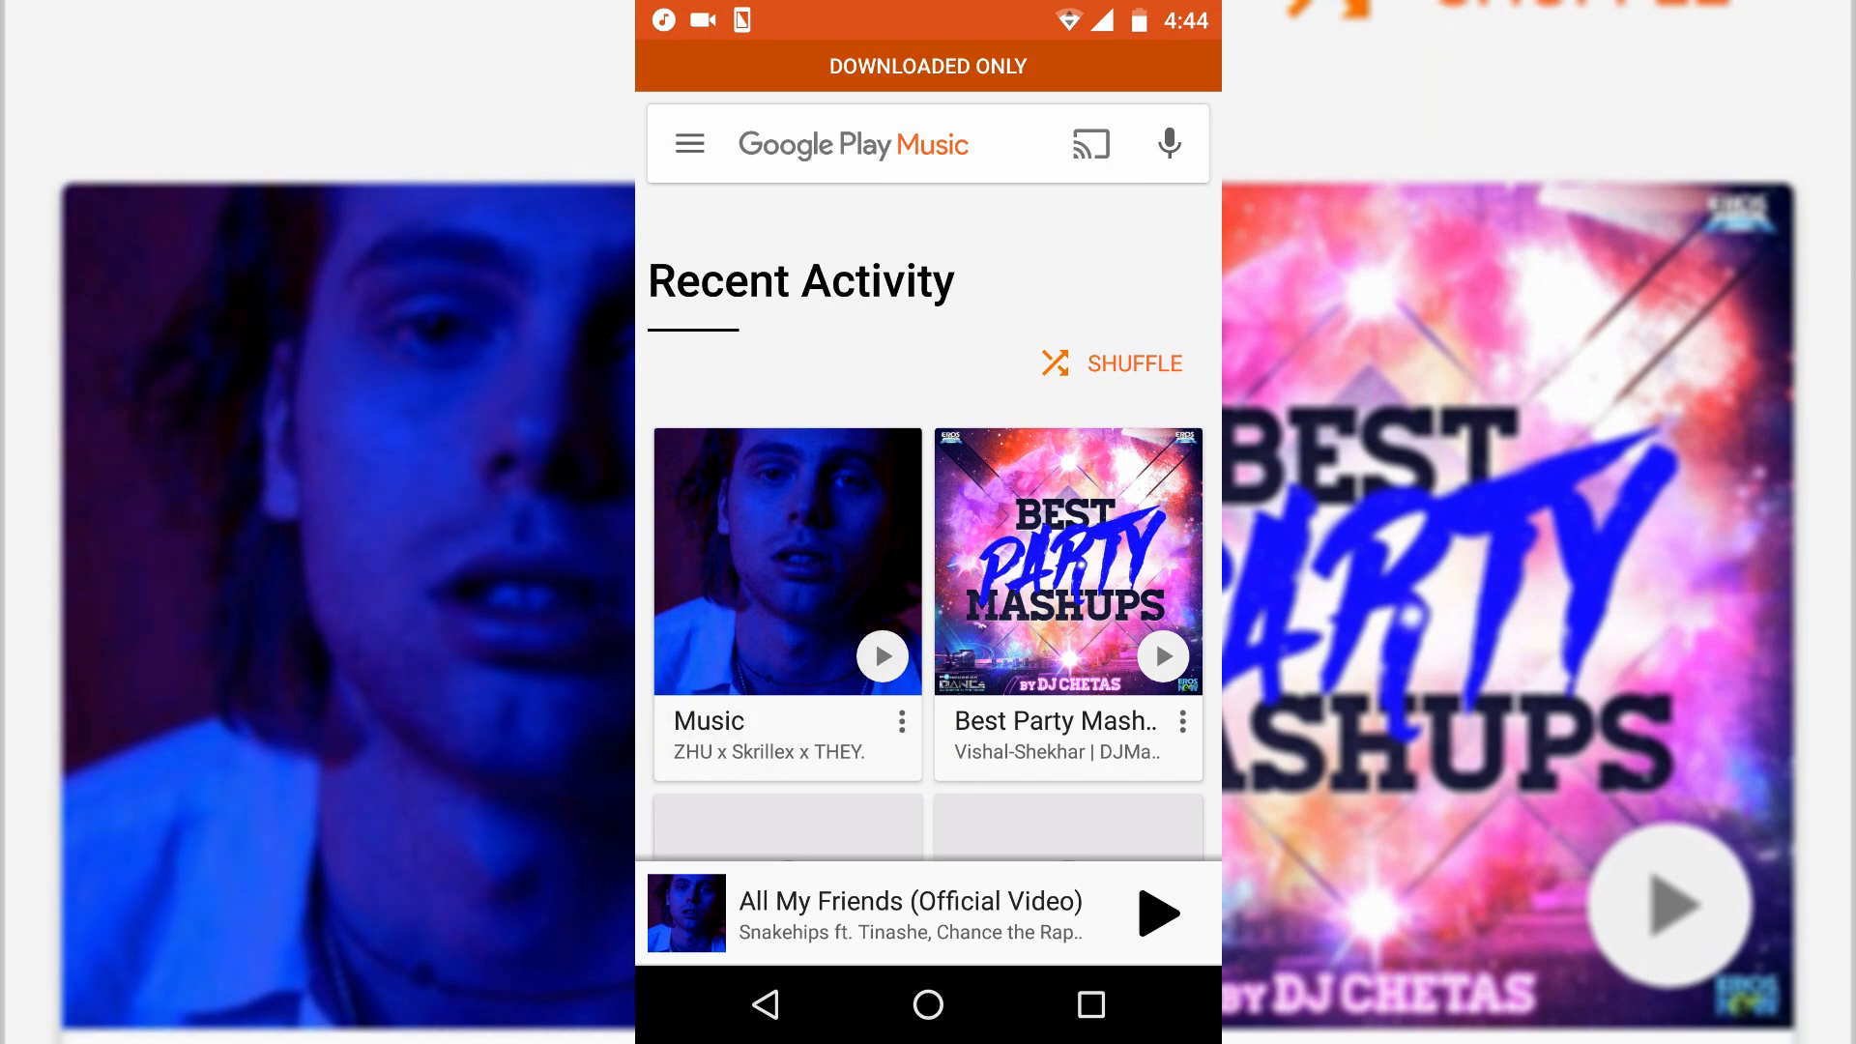
# - View the Music album's old portrait cover in Play Music, then leave the album page
pyautogui.click(784, 561)
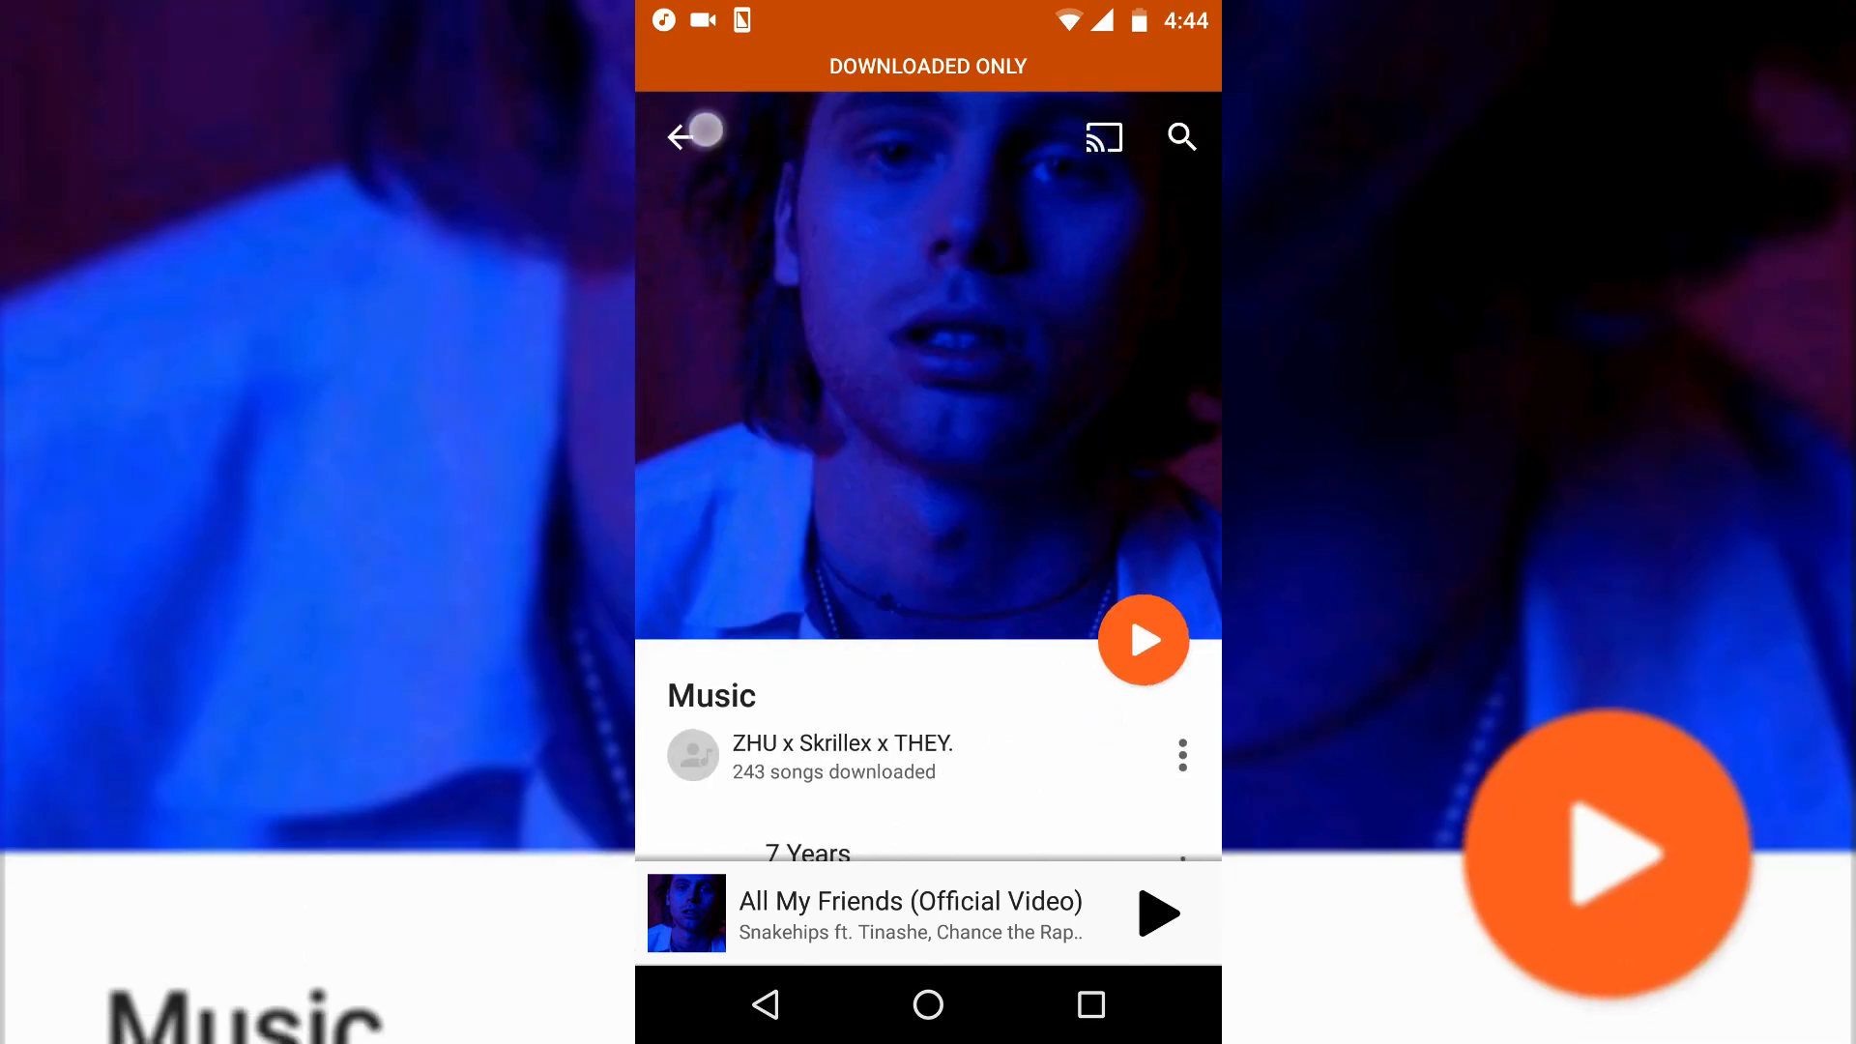
pyautogui.click(681, 137)
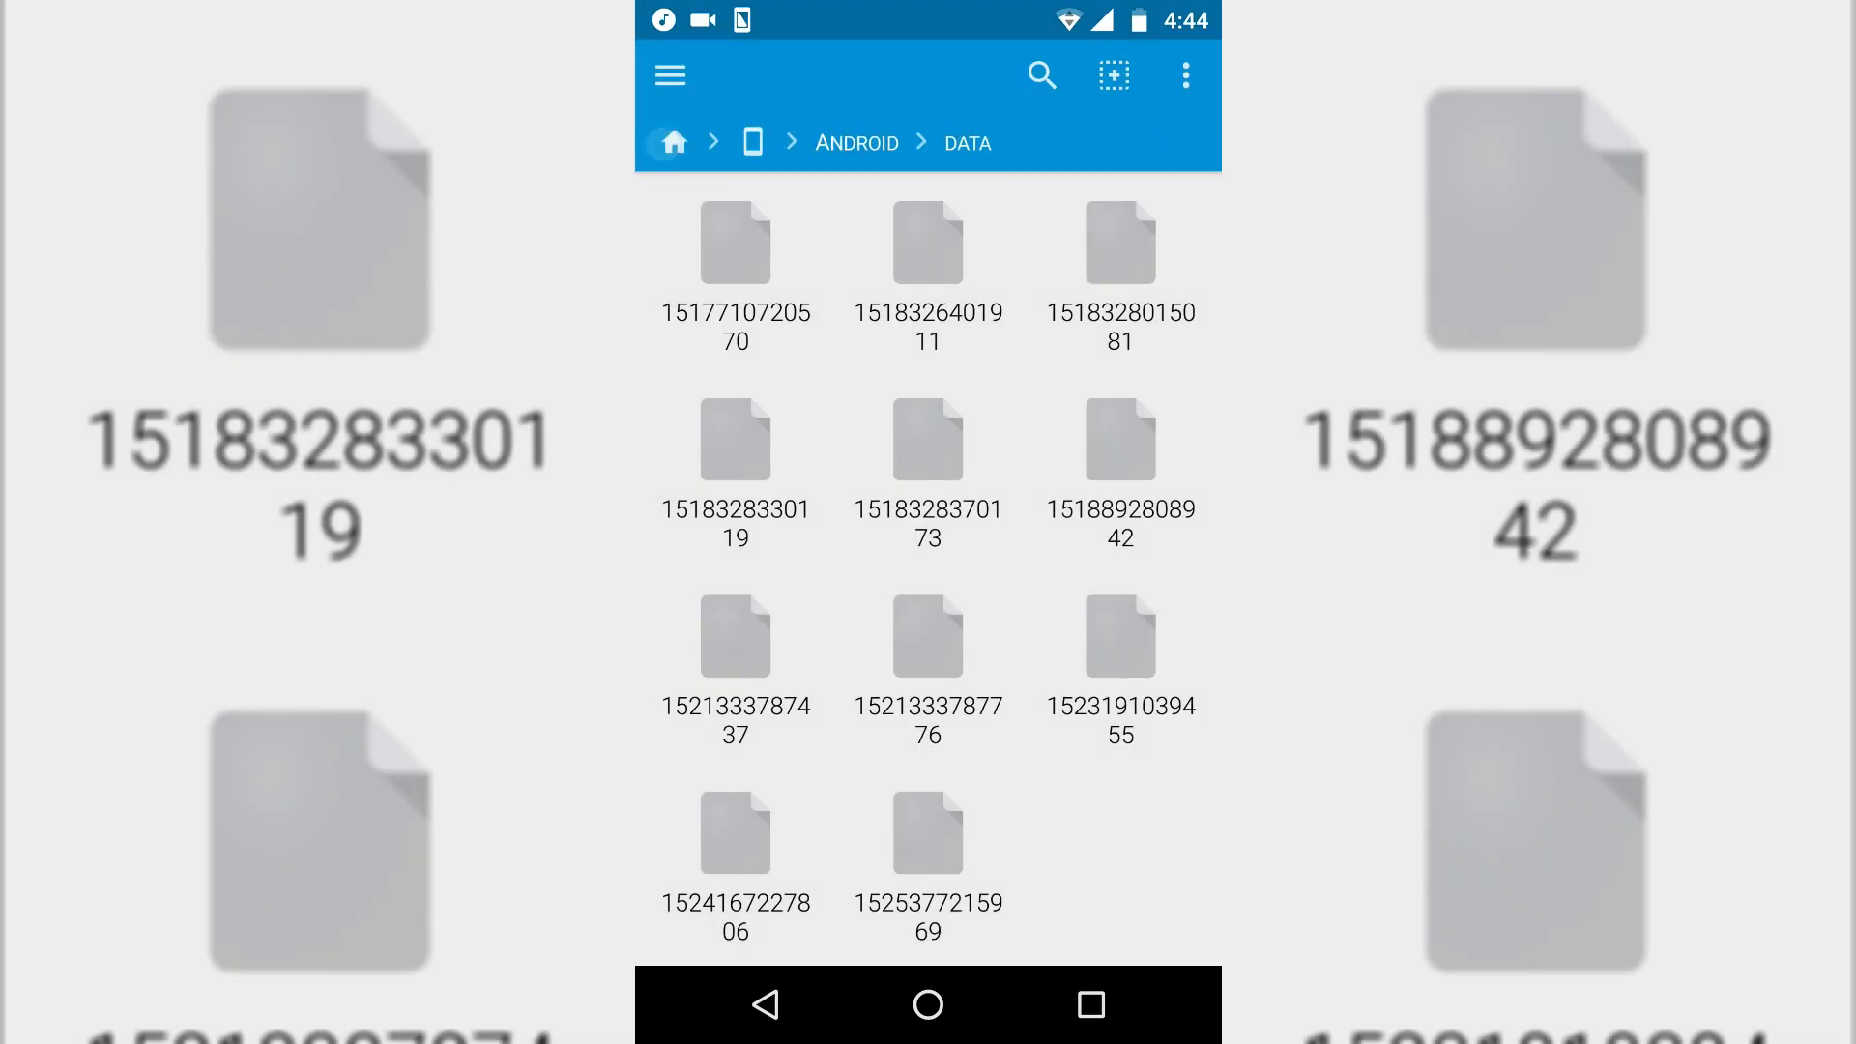
# - Navigate Main Storage to Android/data/com.android.providers.media/albumthumbs, dismissing the Open With dialog
pyautogui.click(674, 142)
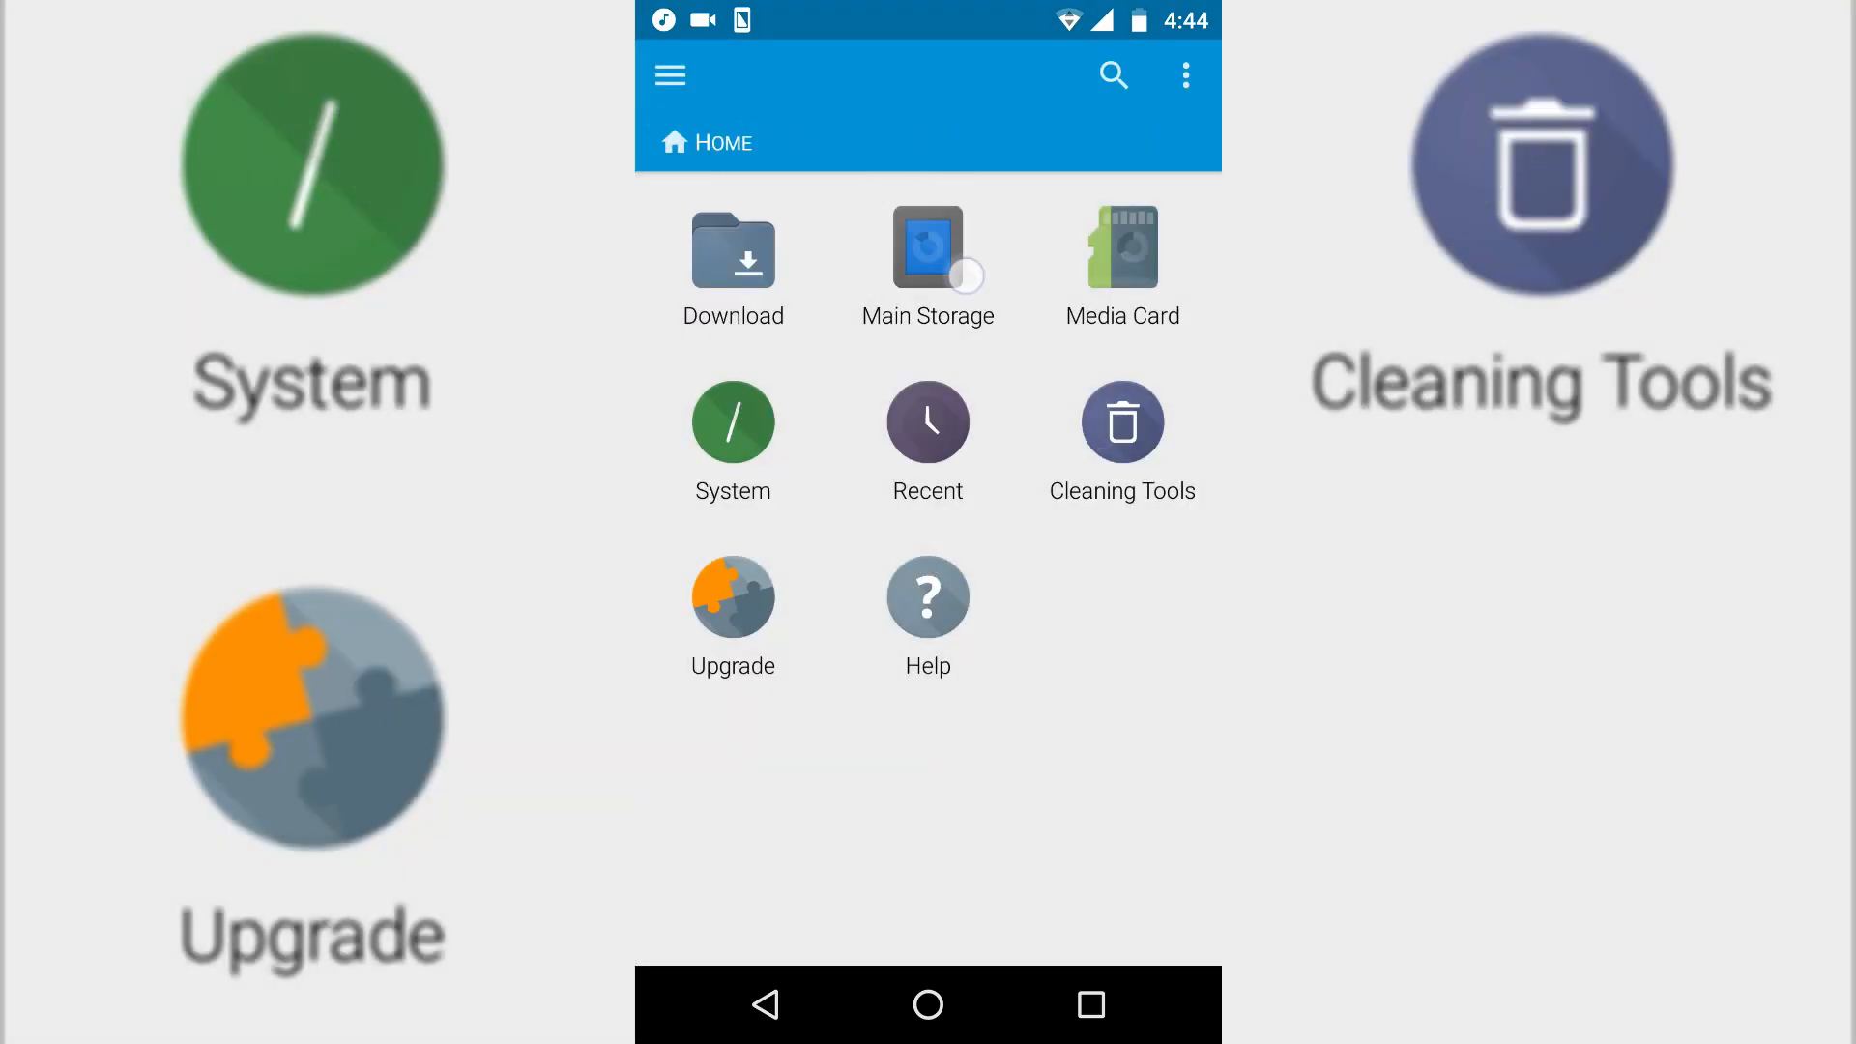
pyautogui.click(927, 263)
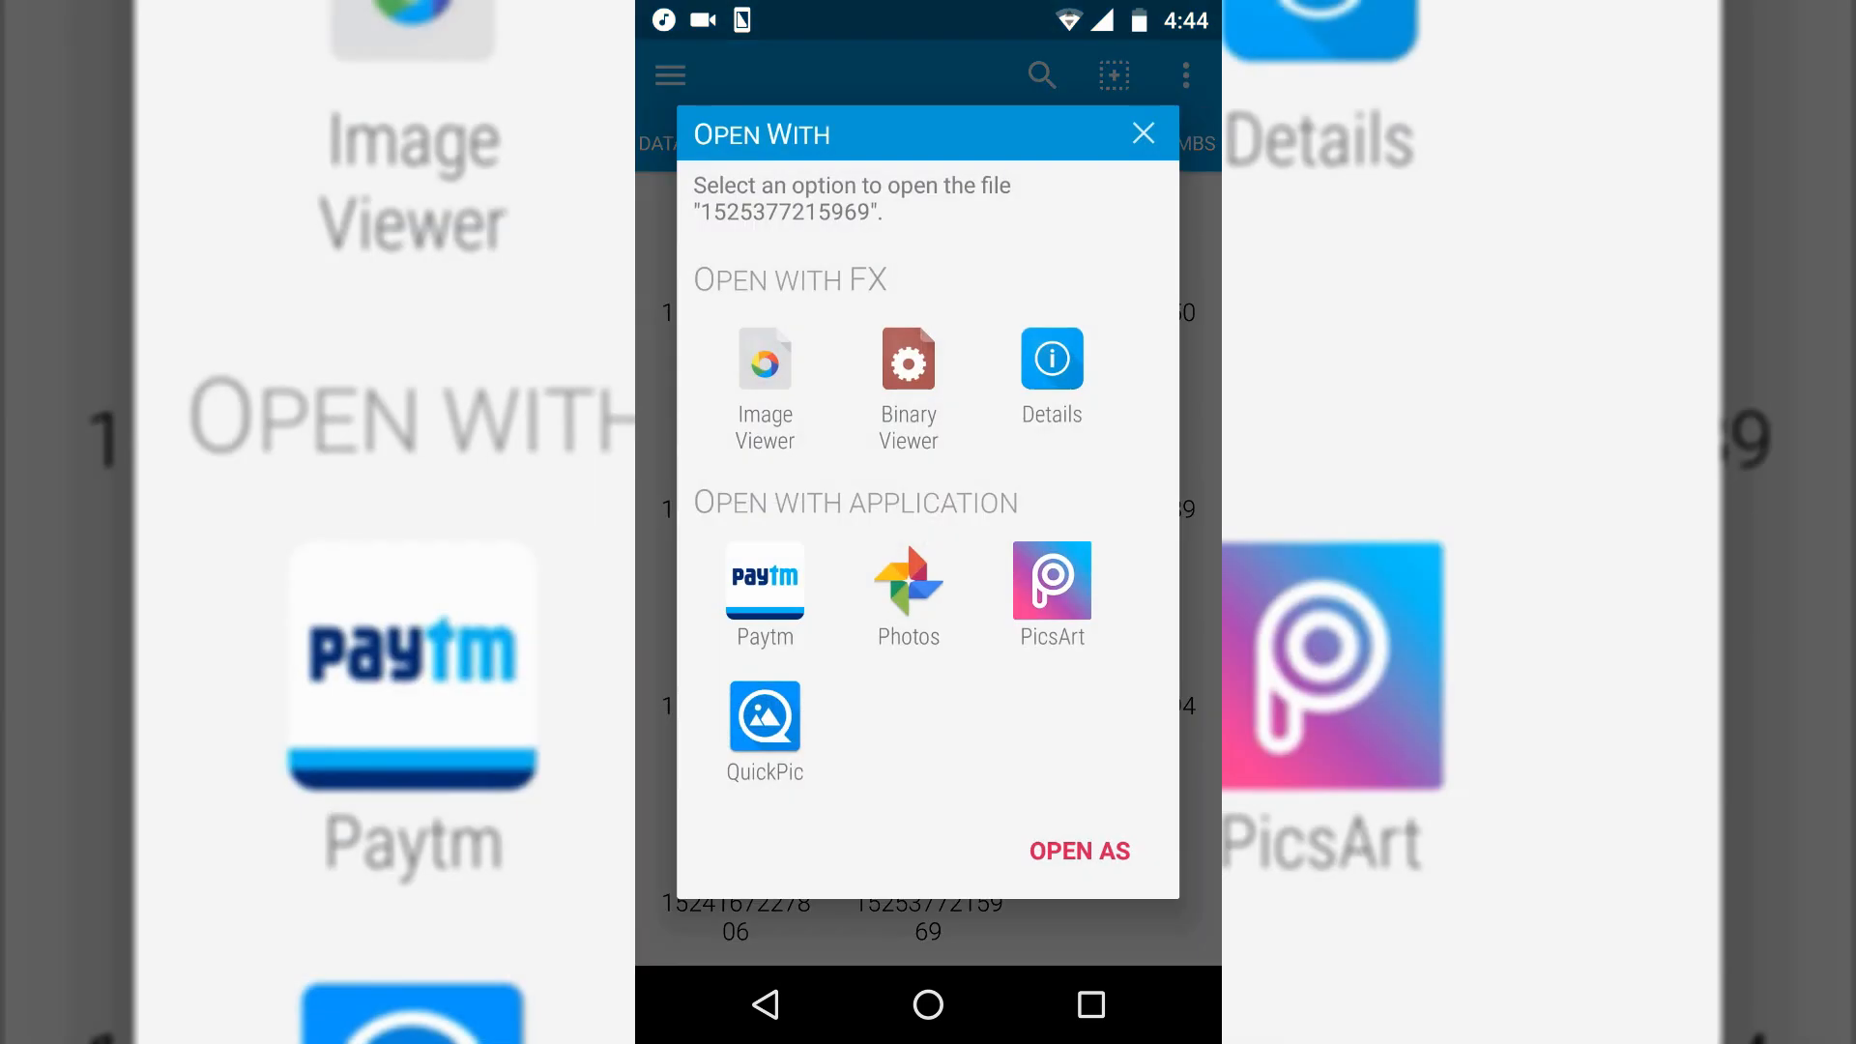
pyautogui.click(1140, 132)
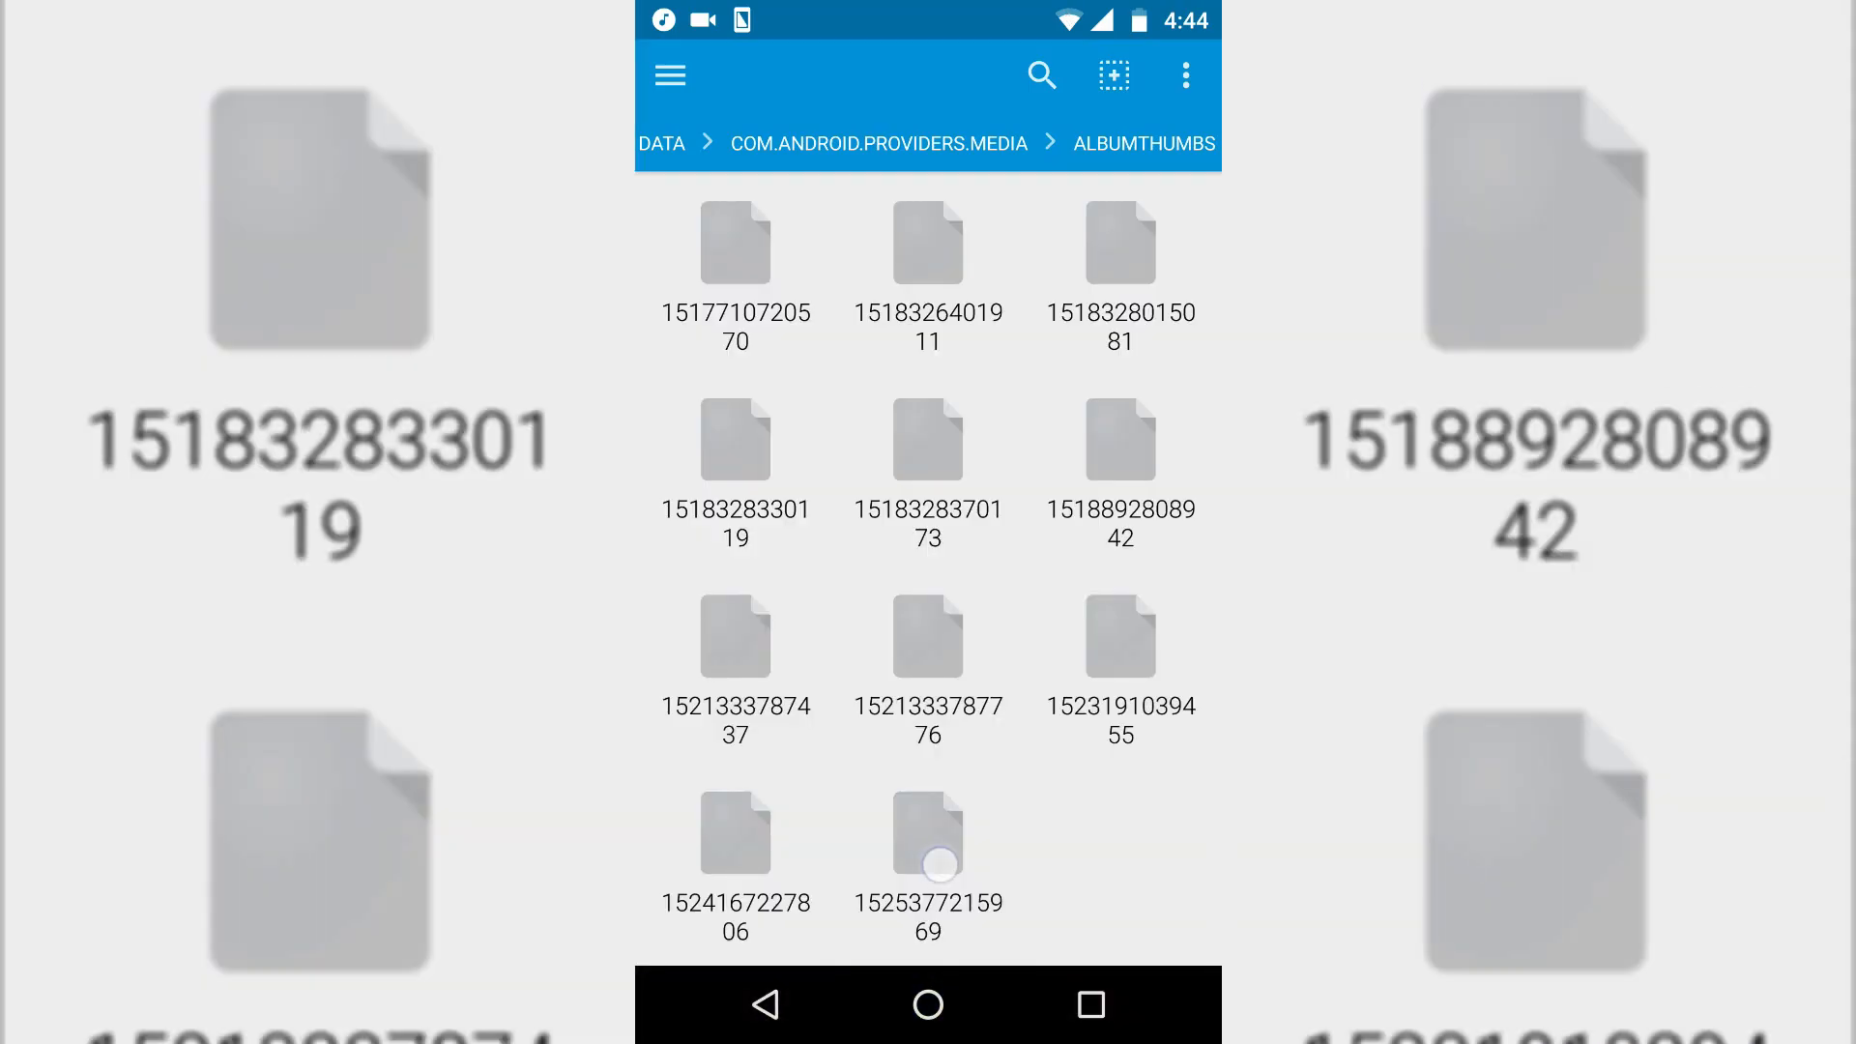
pyautogui.click(928, 834)
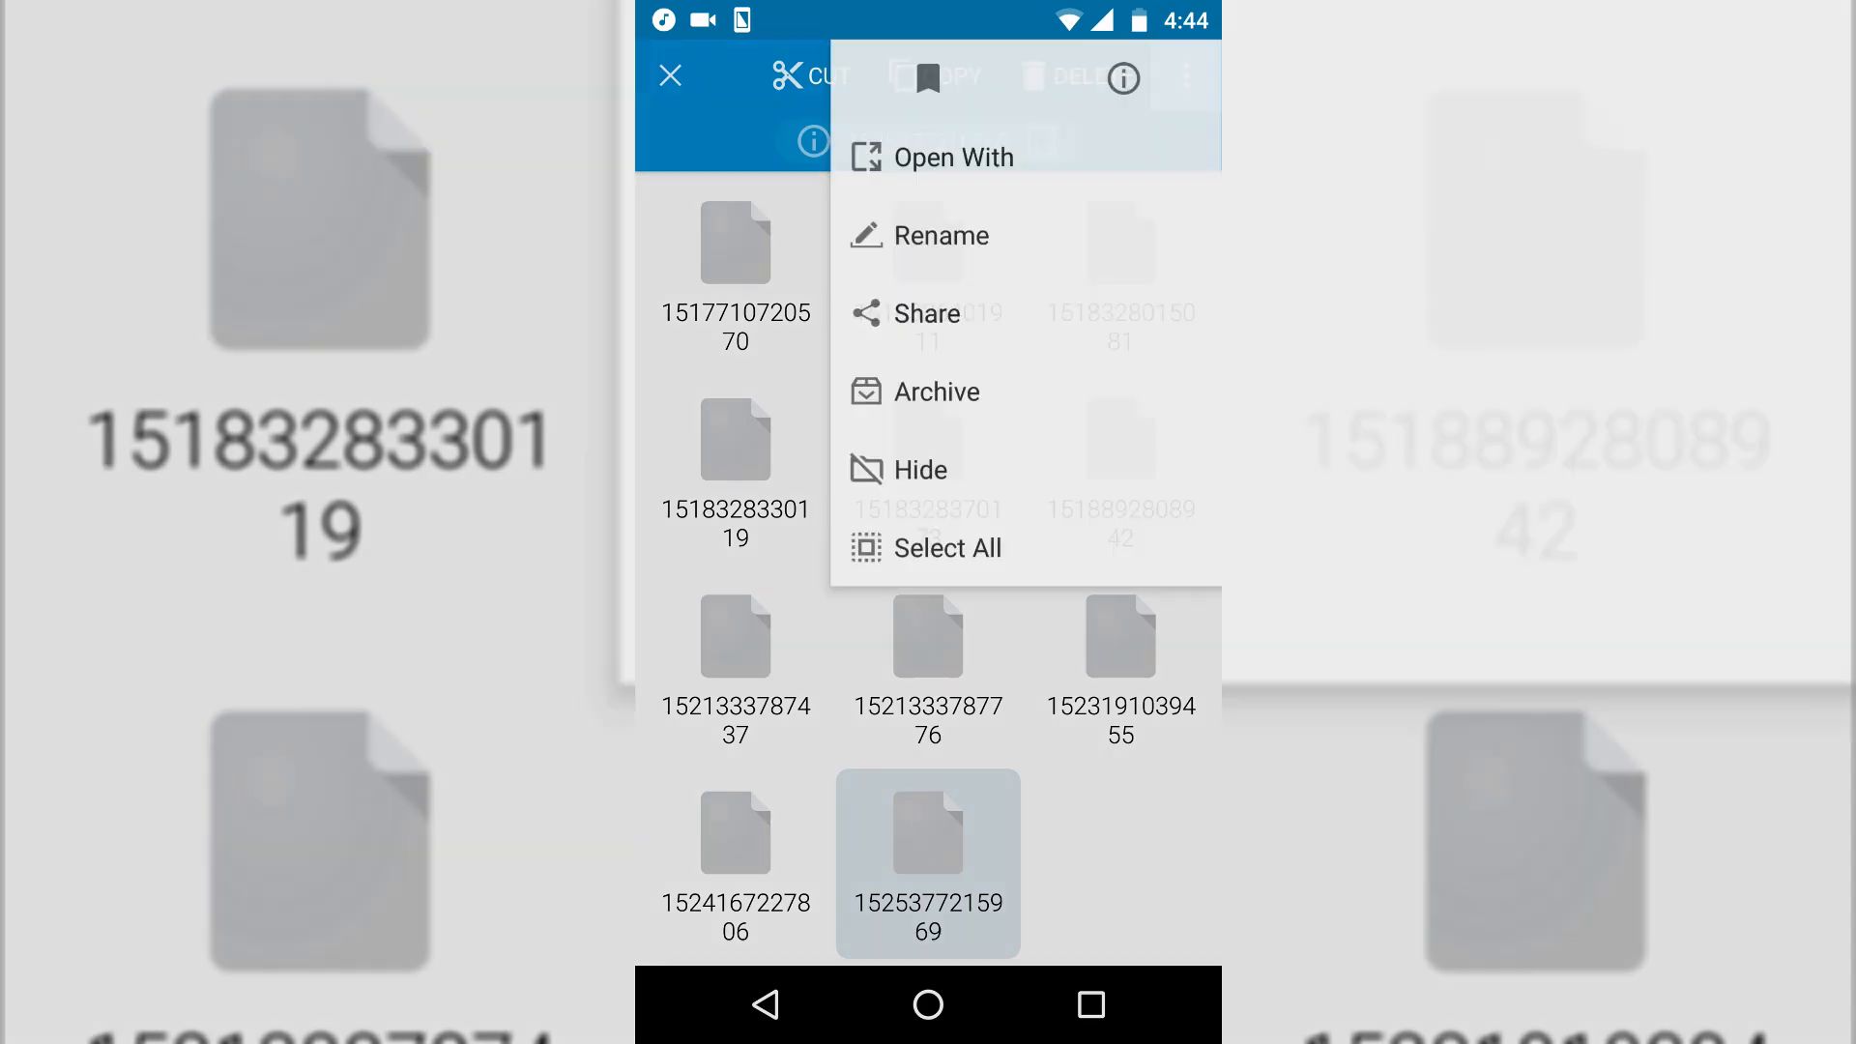
pyautogui.click(940, 234)
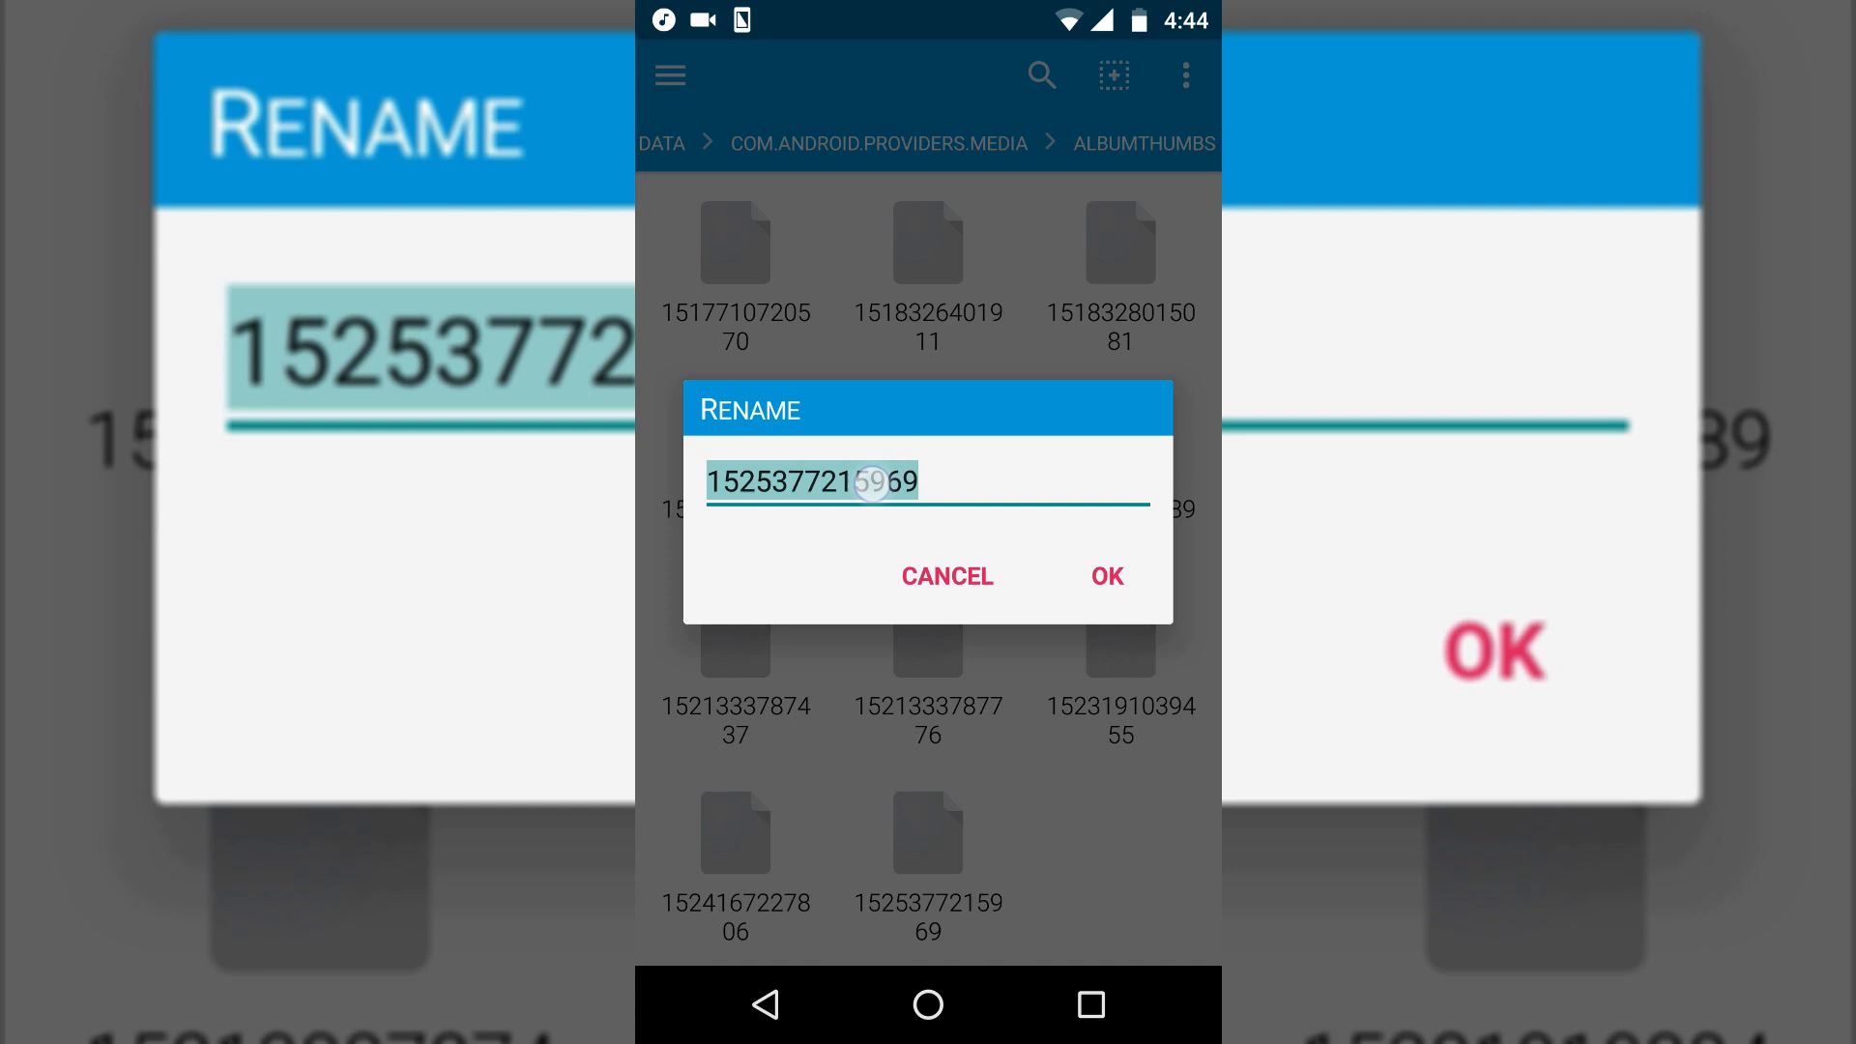
pyautogui.doubleClick(811, 480)
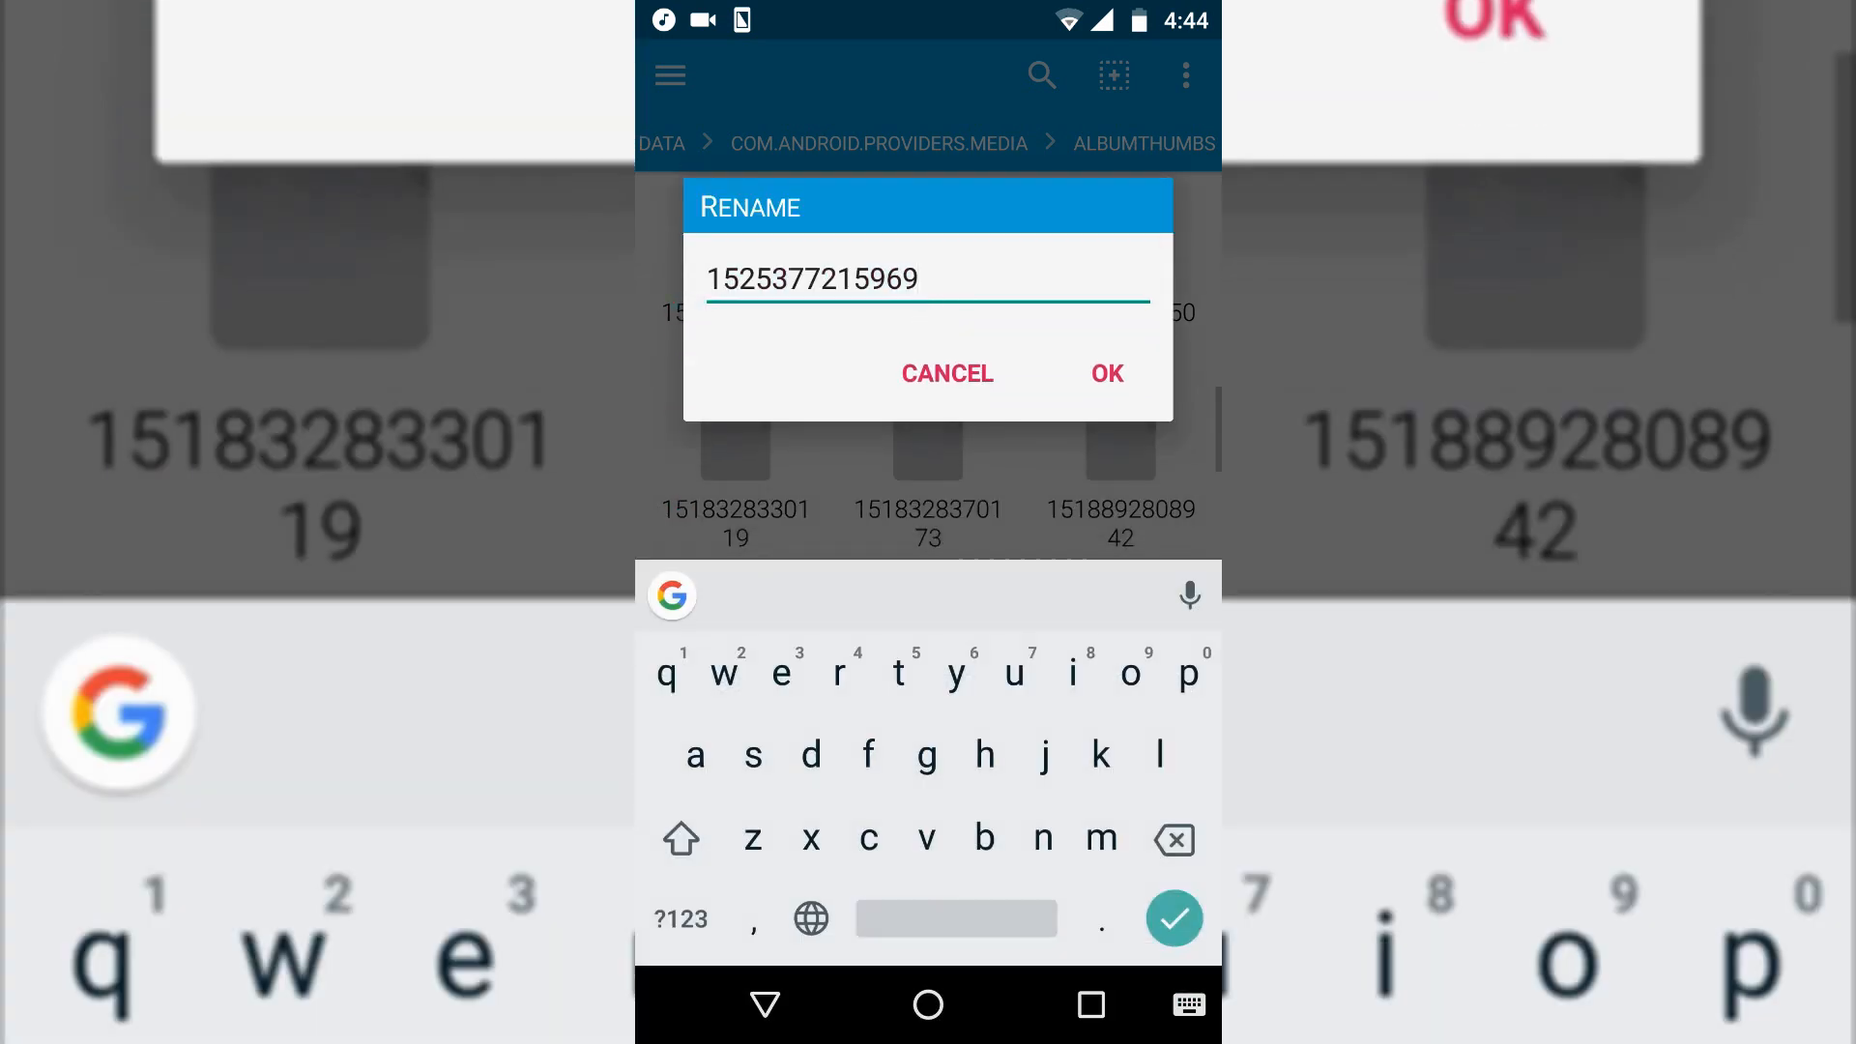
pyautogui.click(1104, 373)
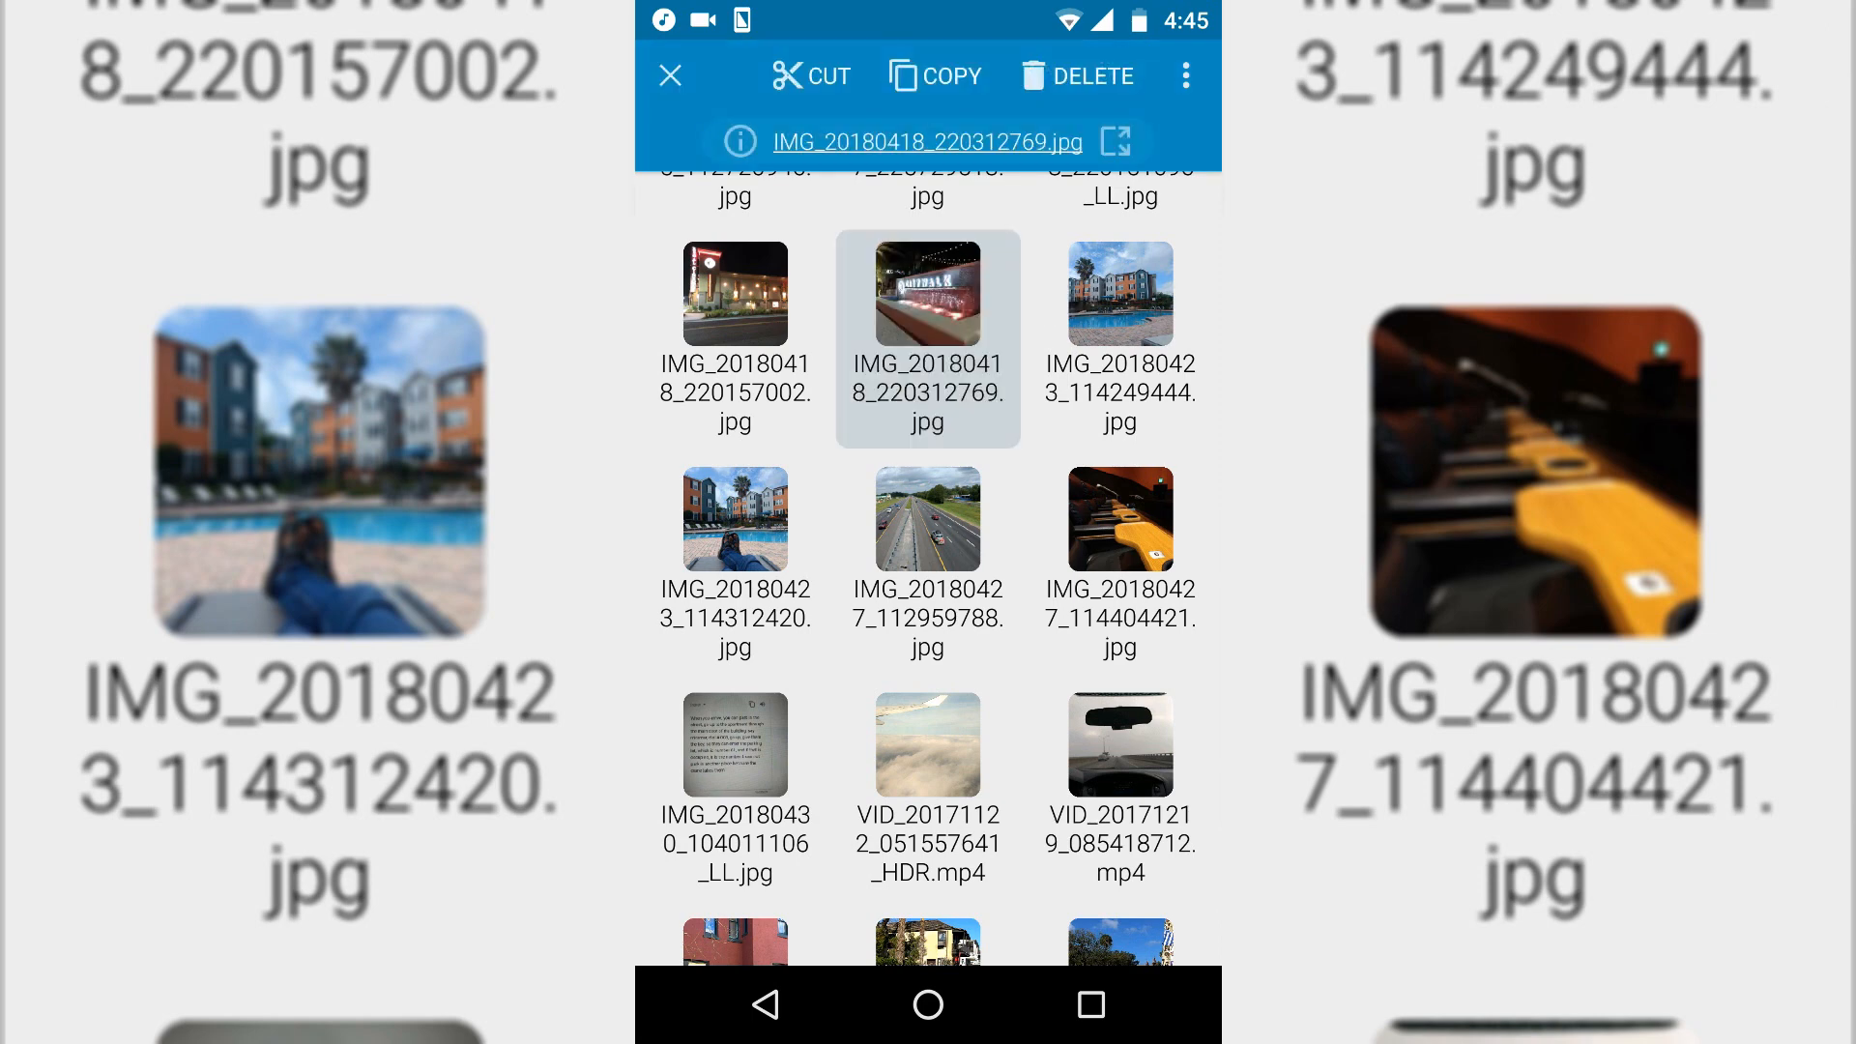
pyautogui.click(935, 75)
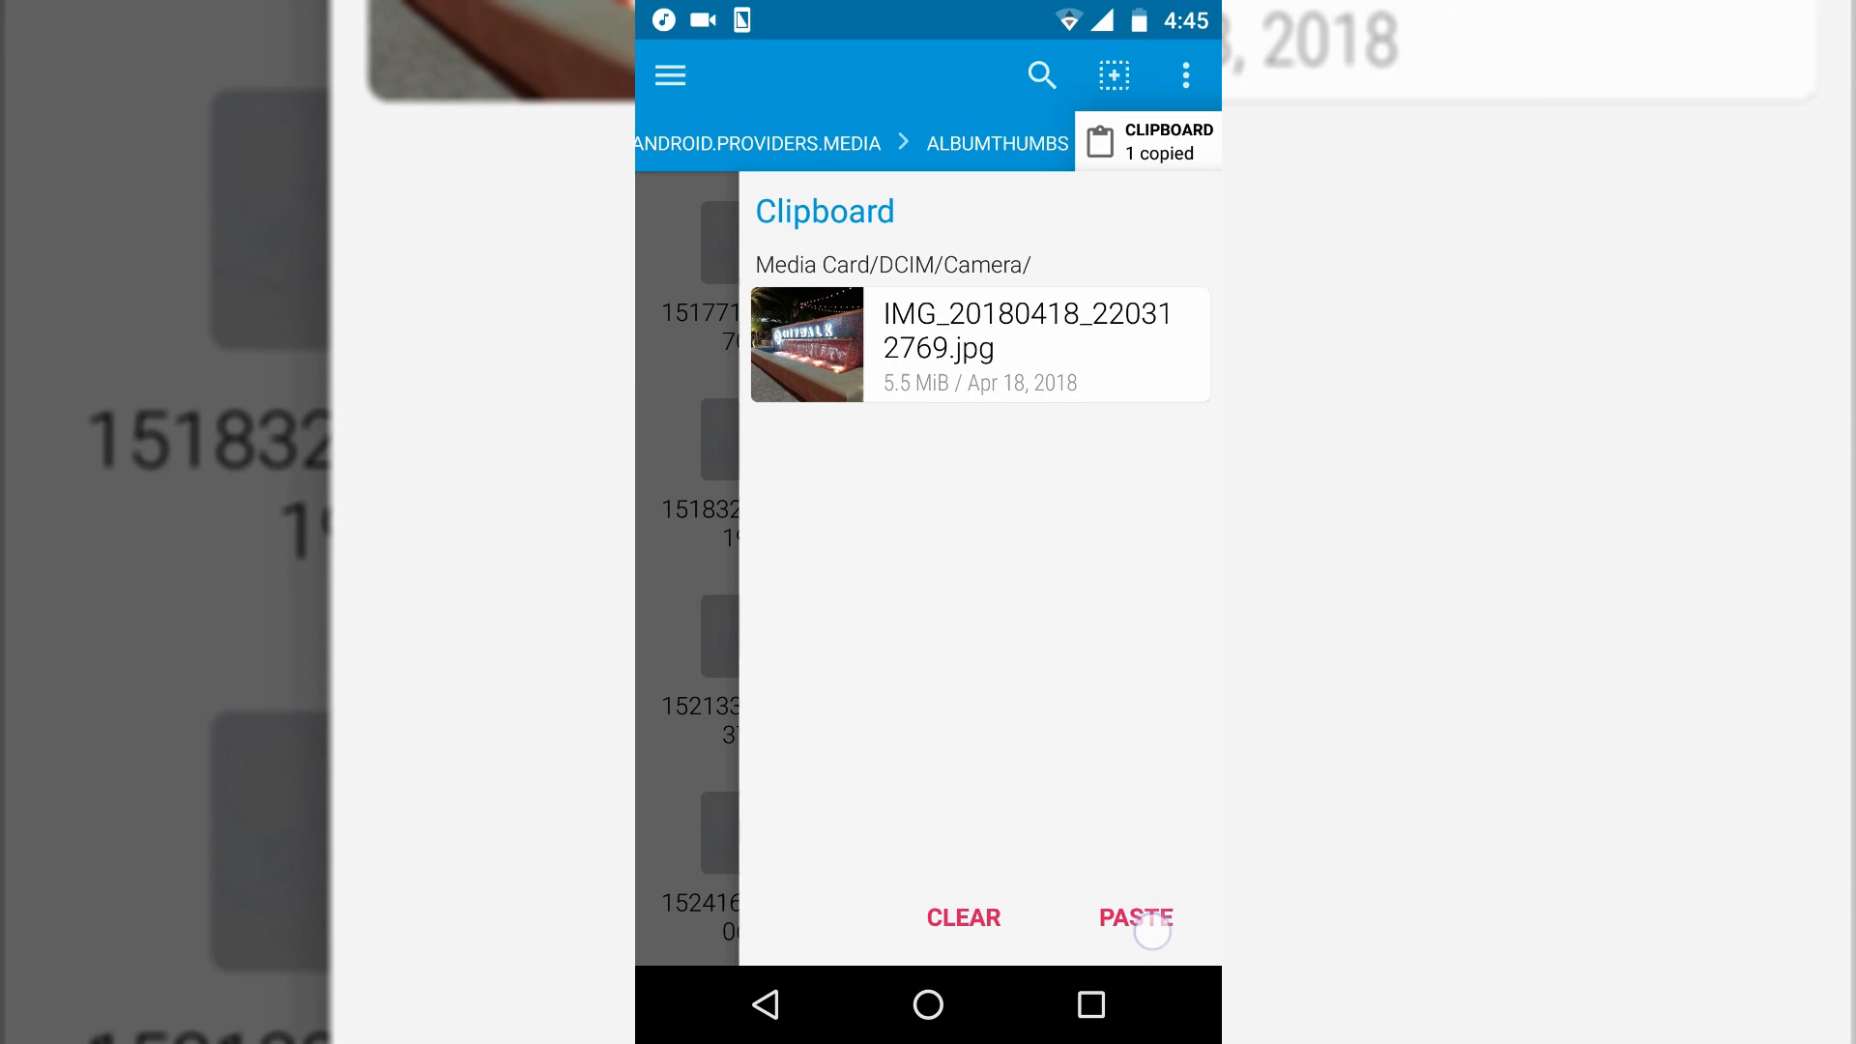
pyautogui.click(1134, 917)
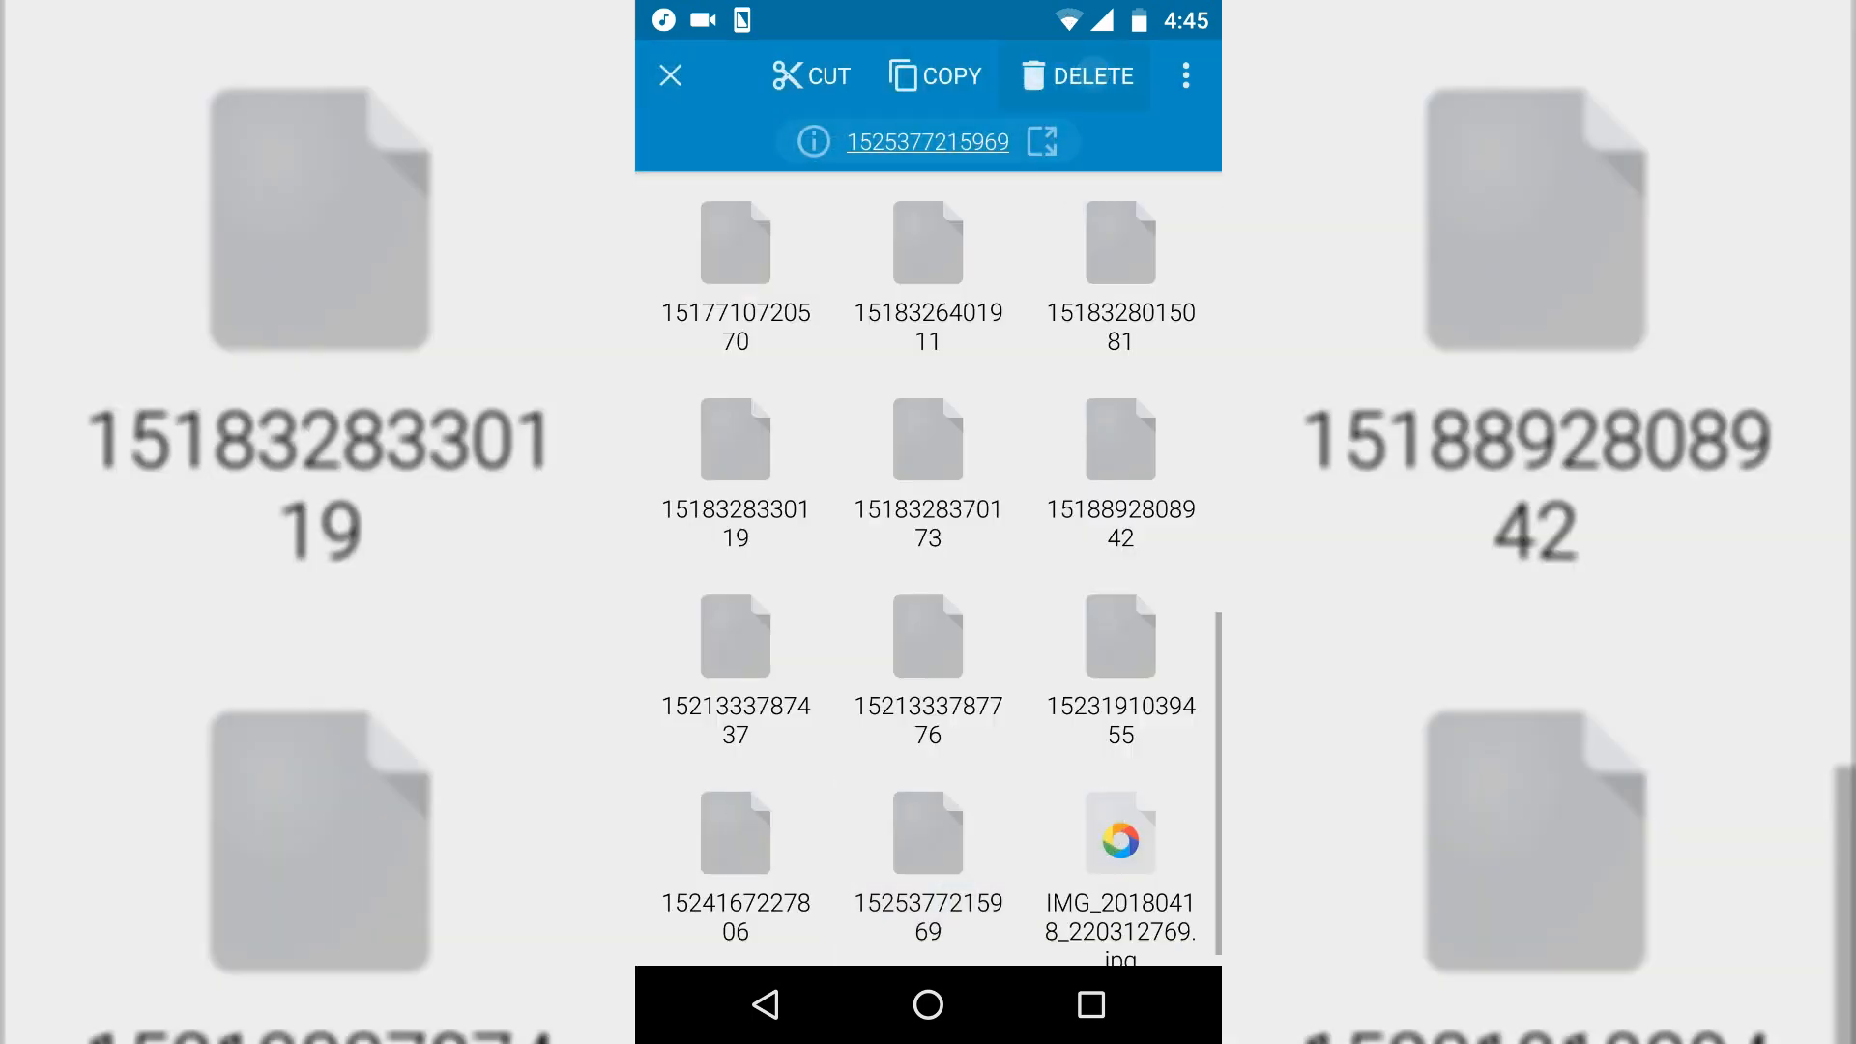
pyautogui.click(1075, 75)
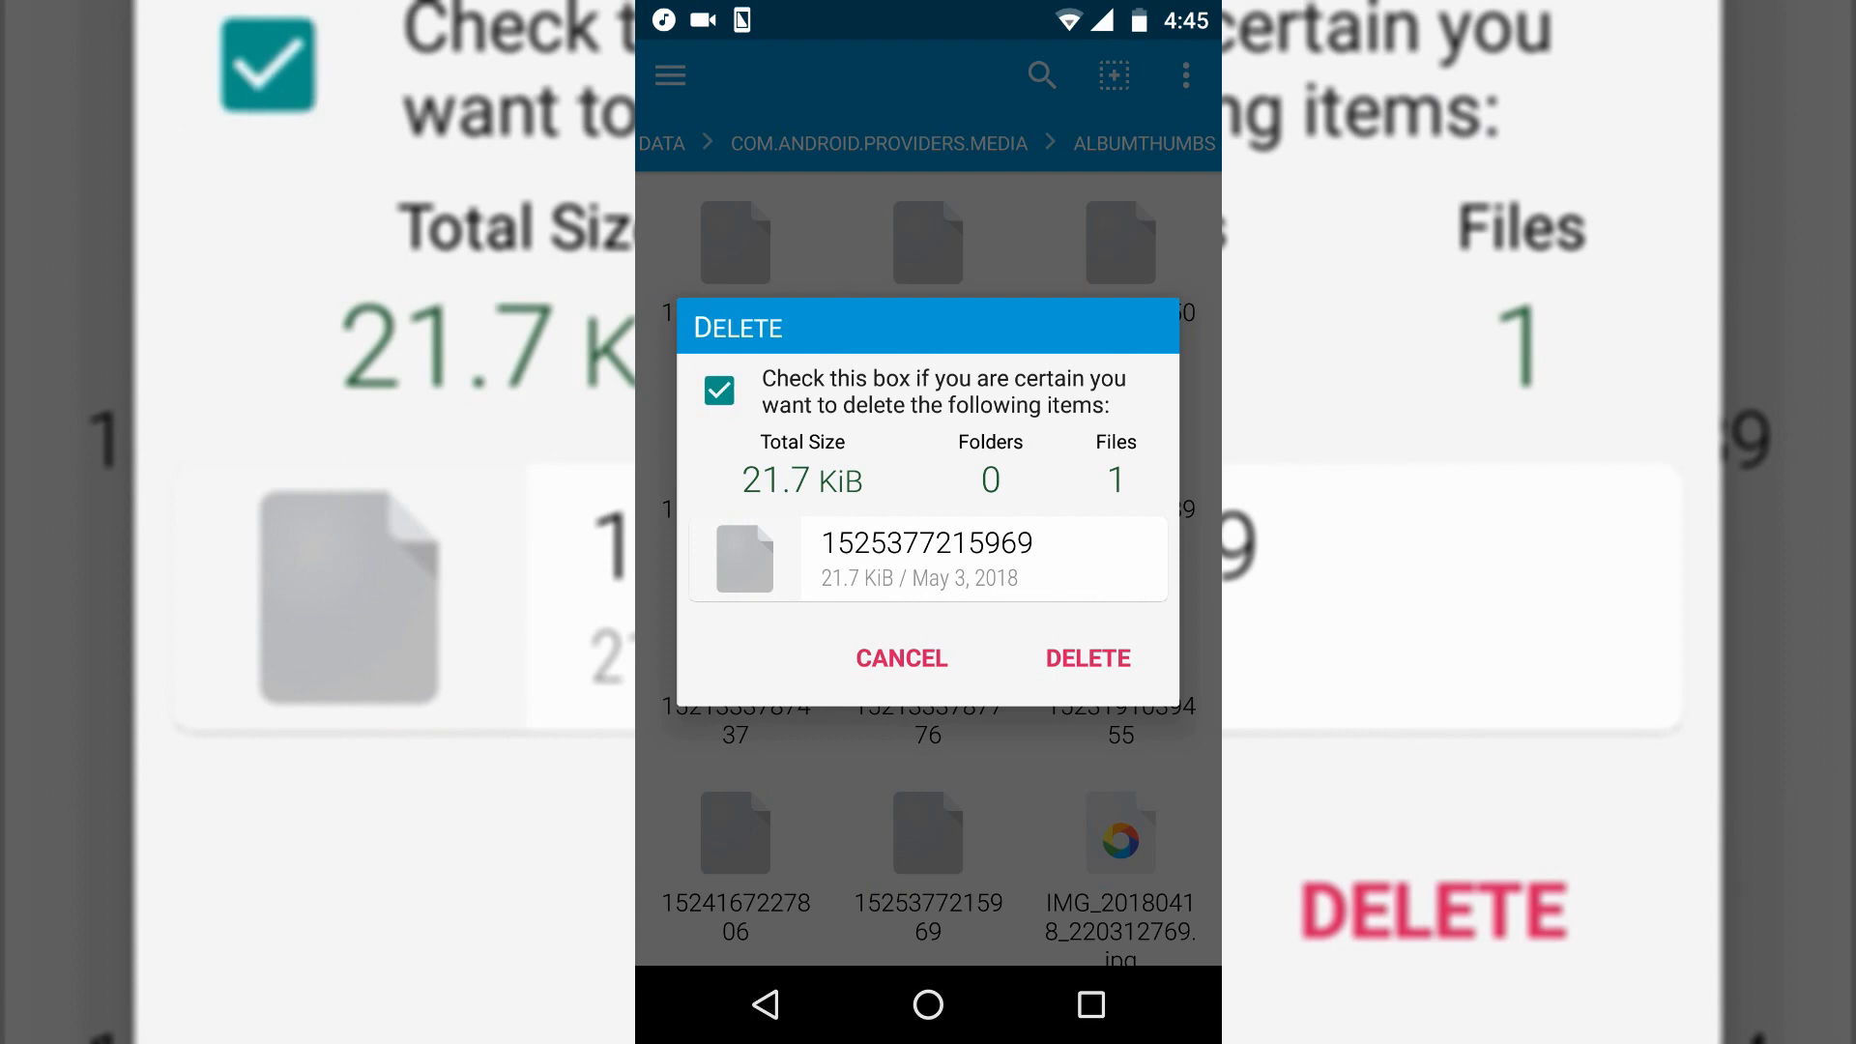
pyautogui.click(1085, 659)
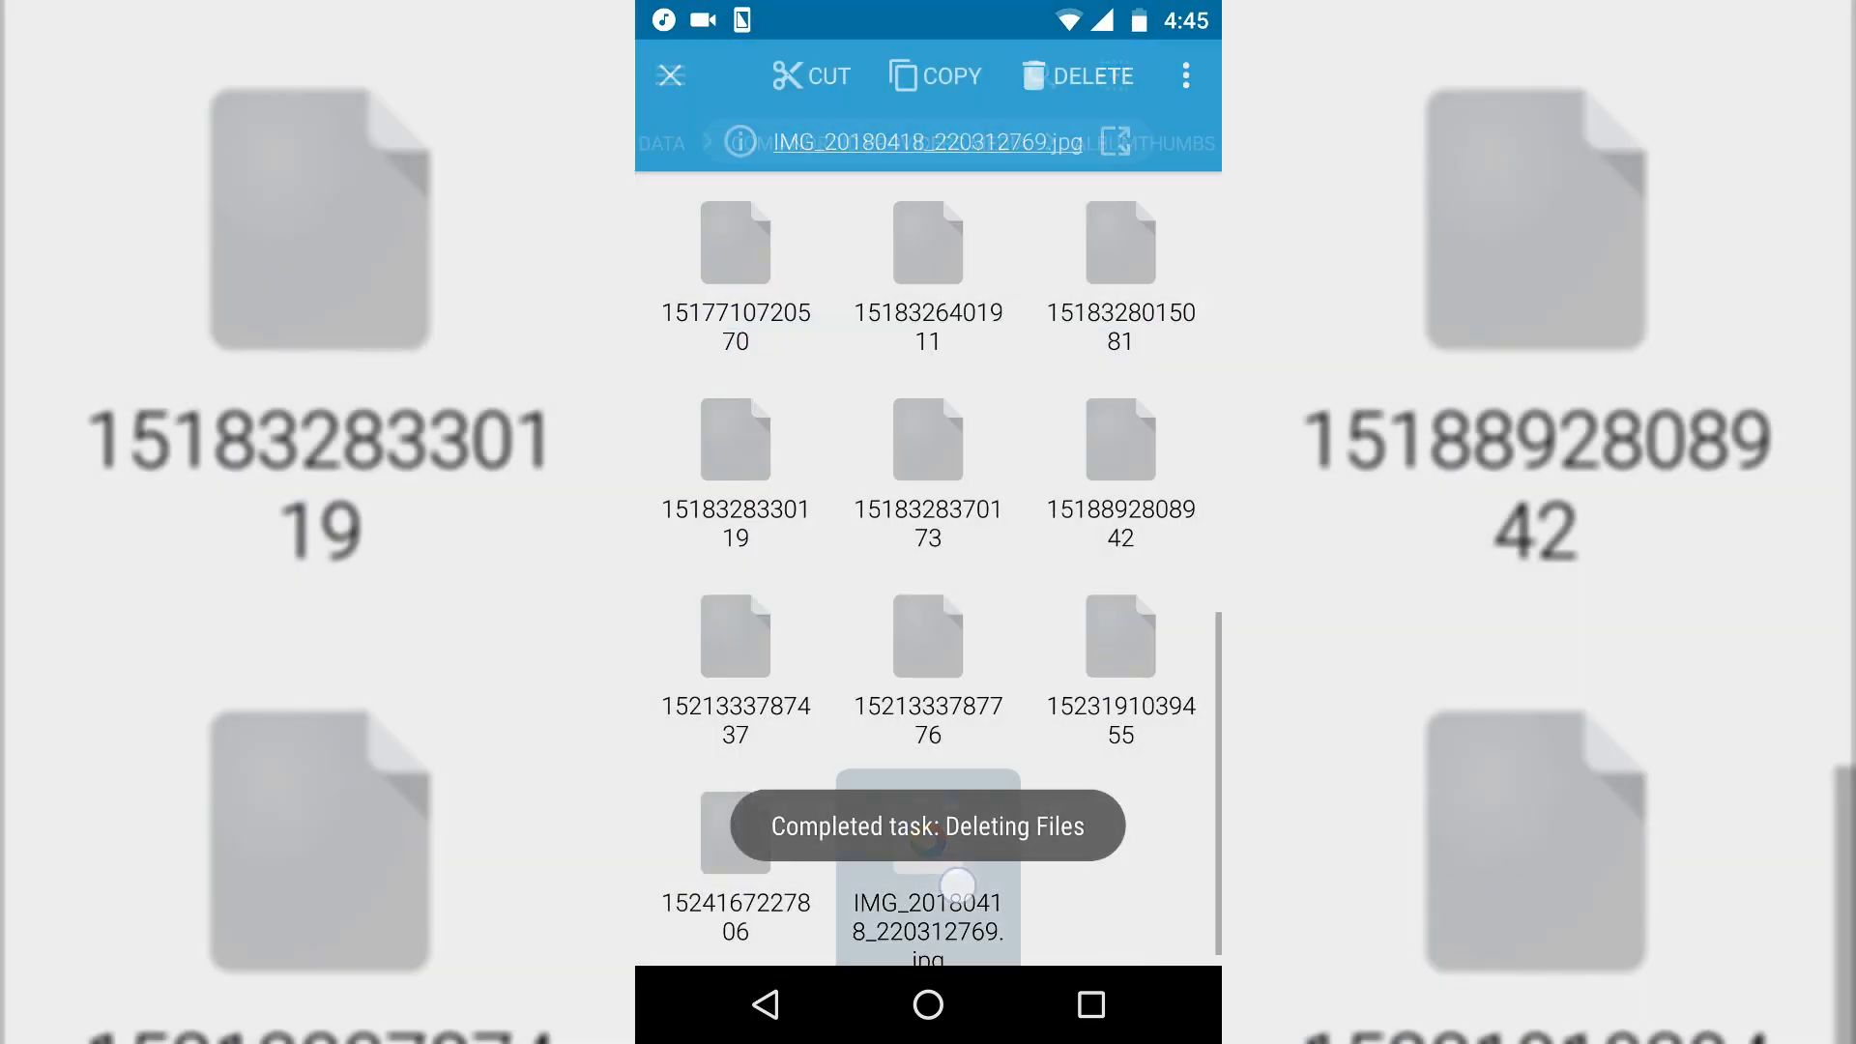
pyautogui.click(1185, 75)
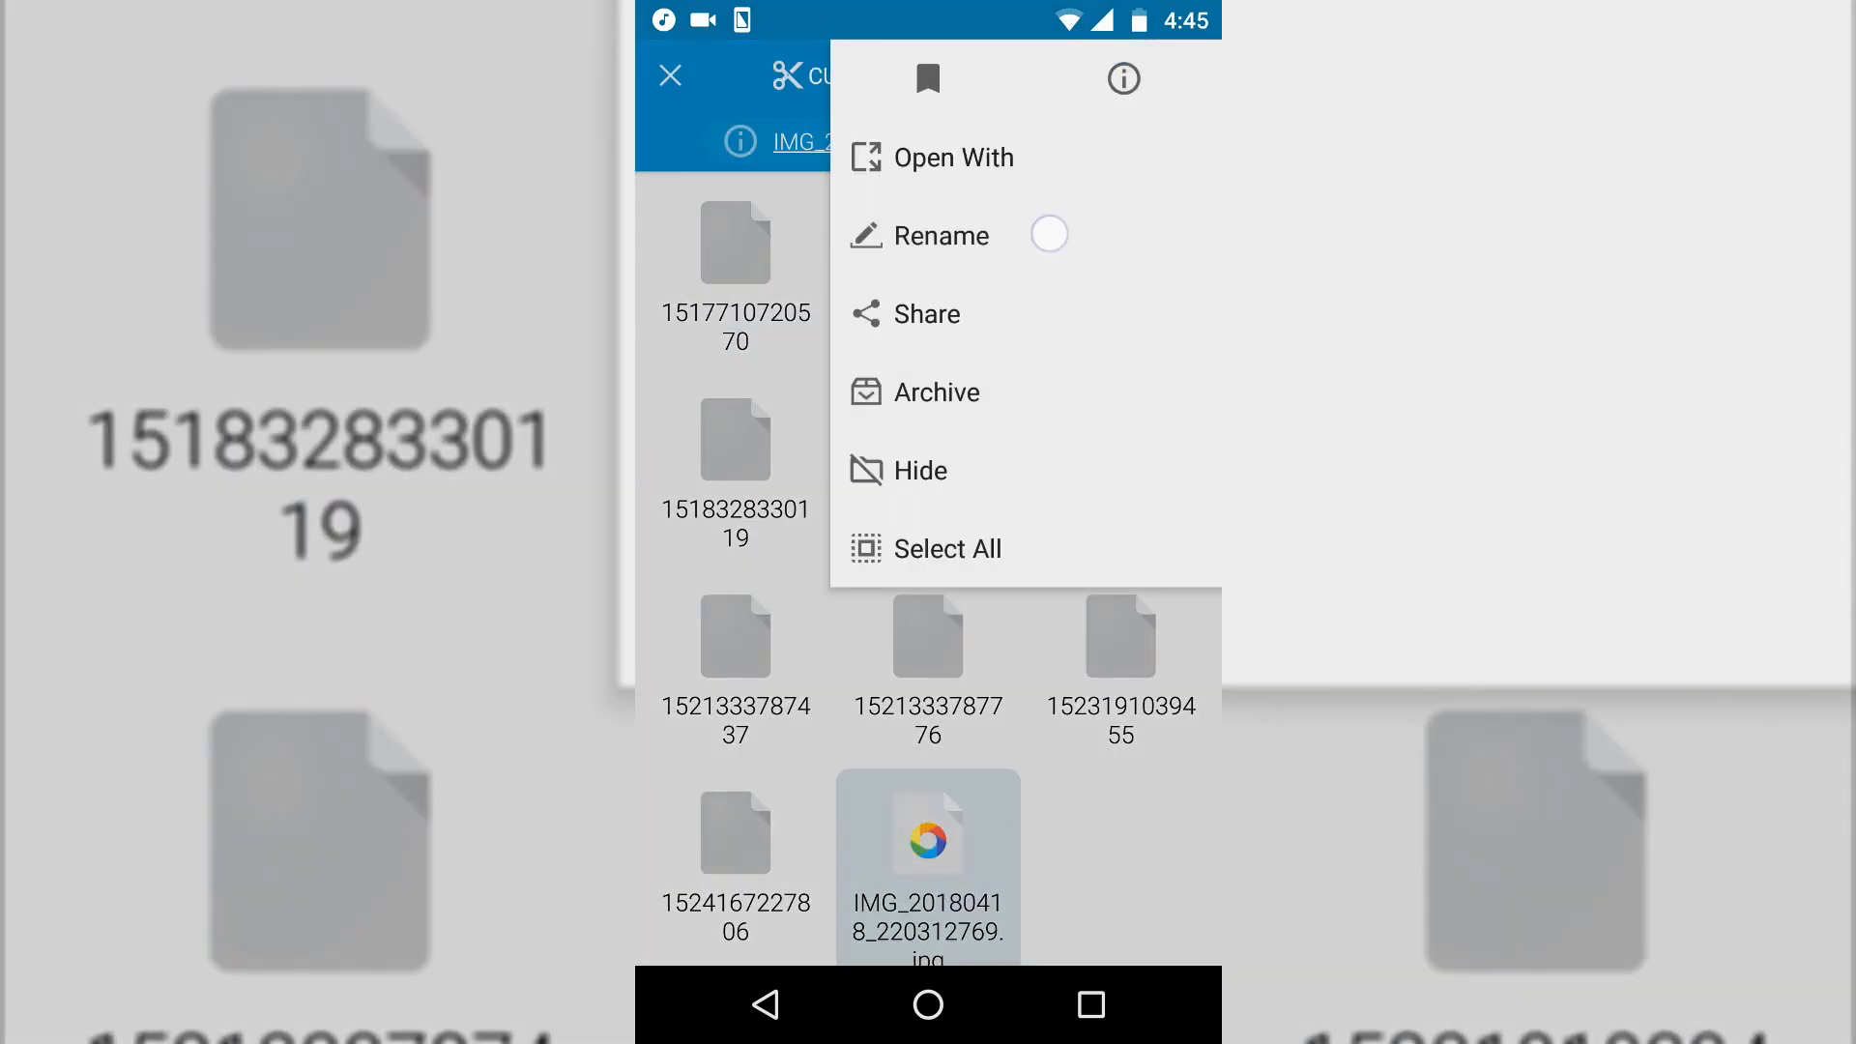
pyautogui.click(940, 236)
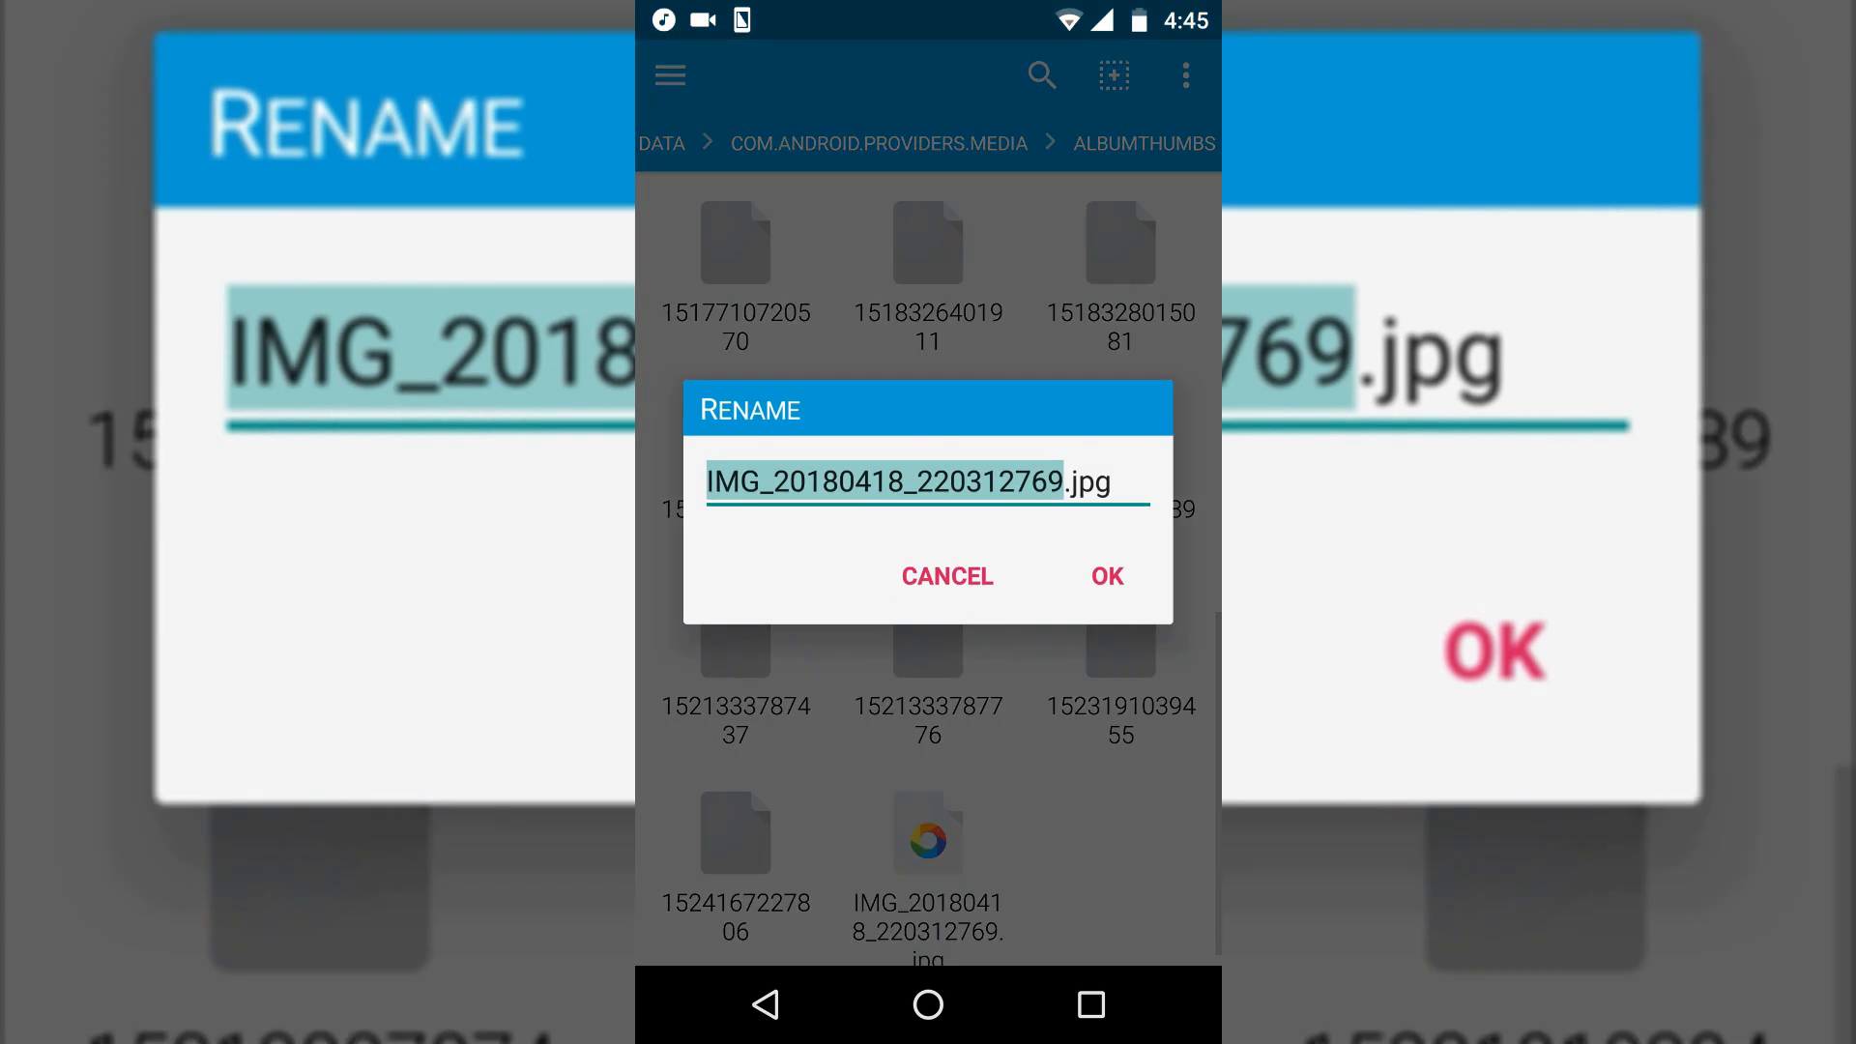
pyautogui.click(912, 482)
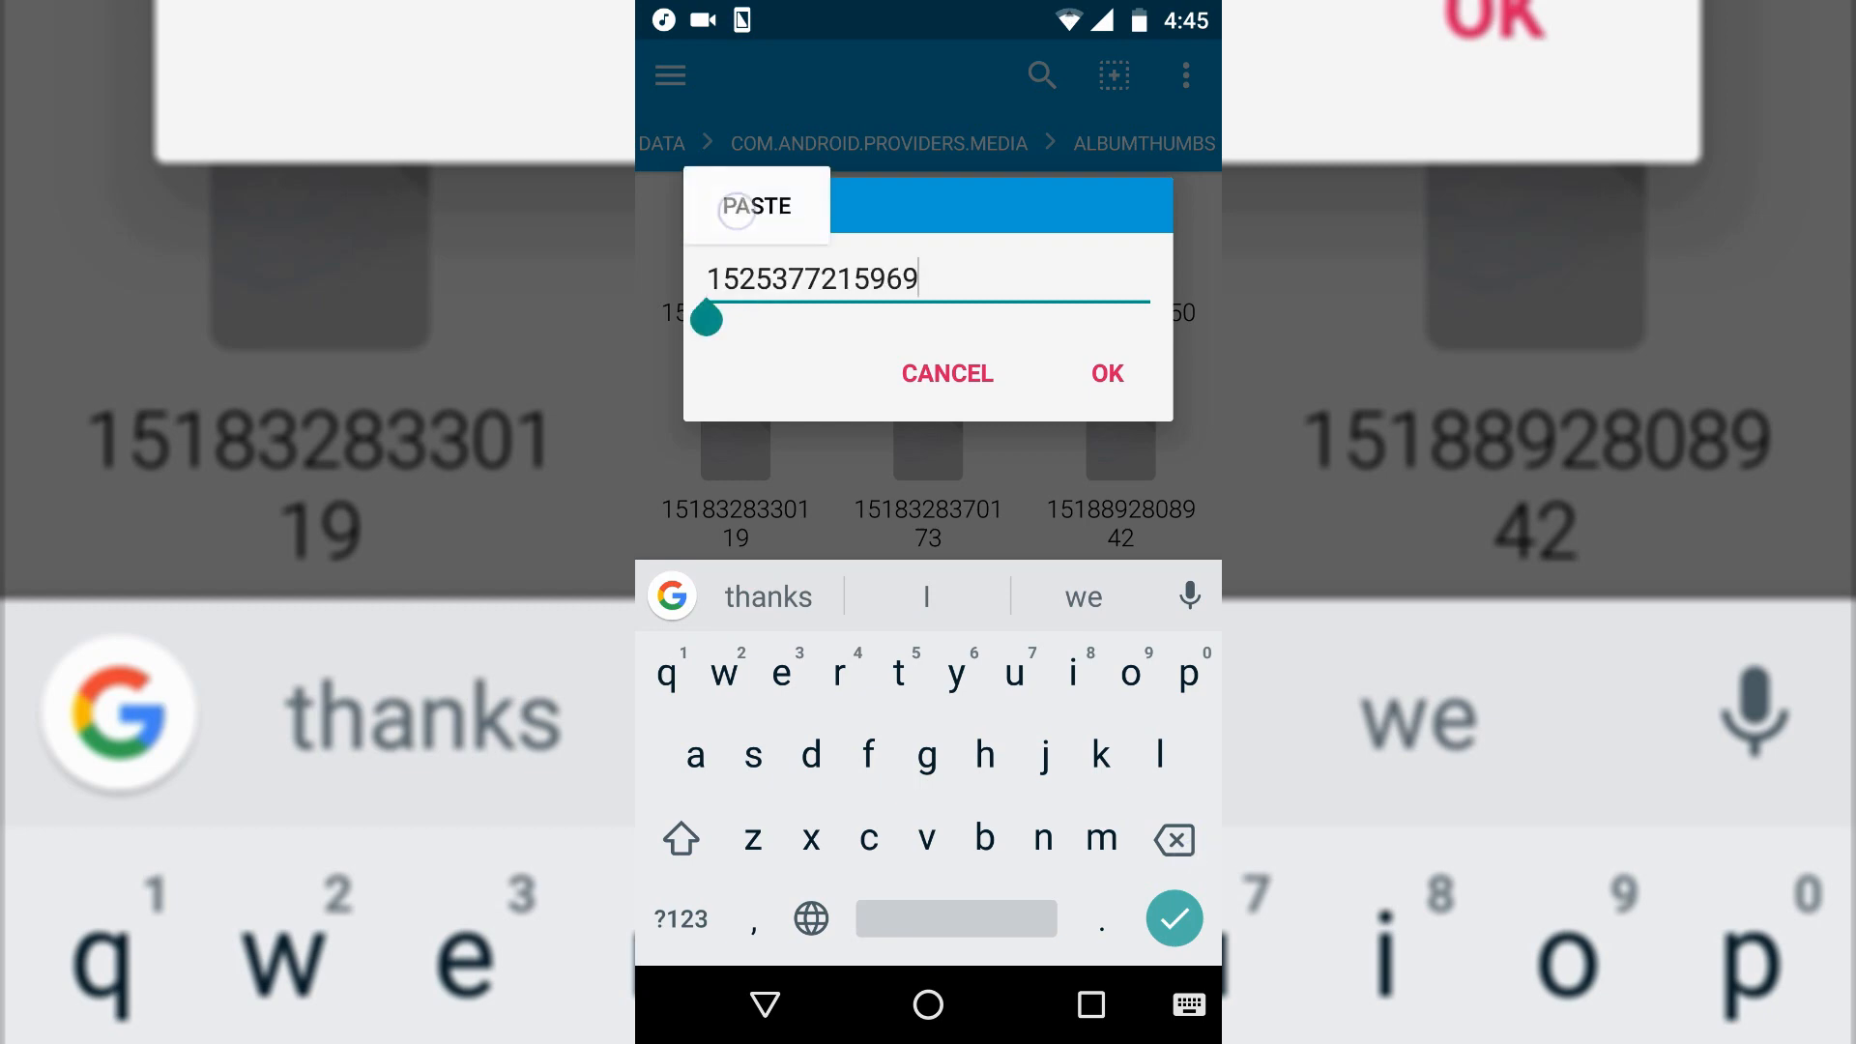
pyautogui.click(1106, 374)
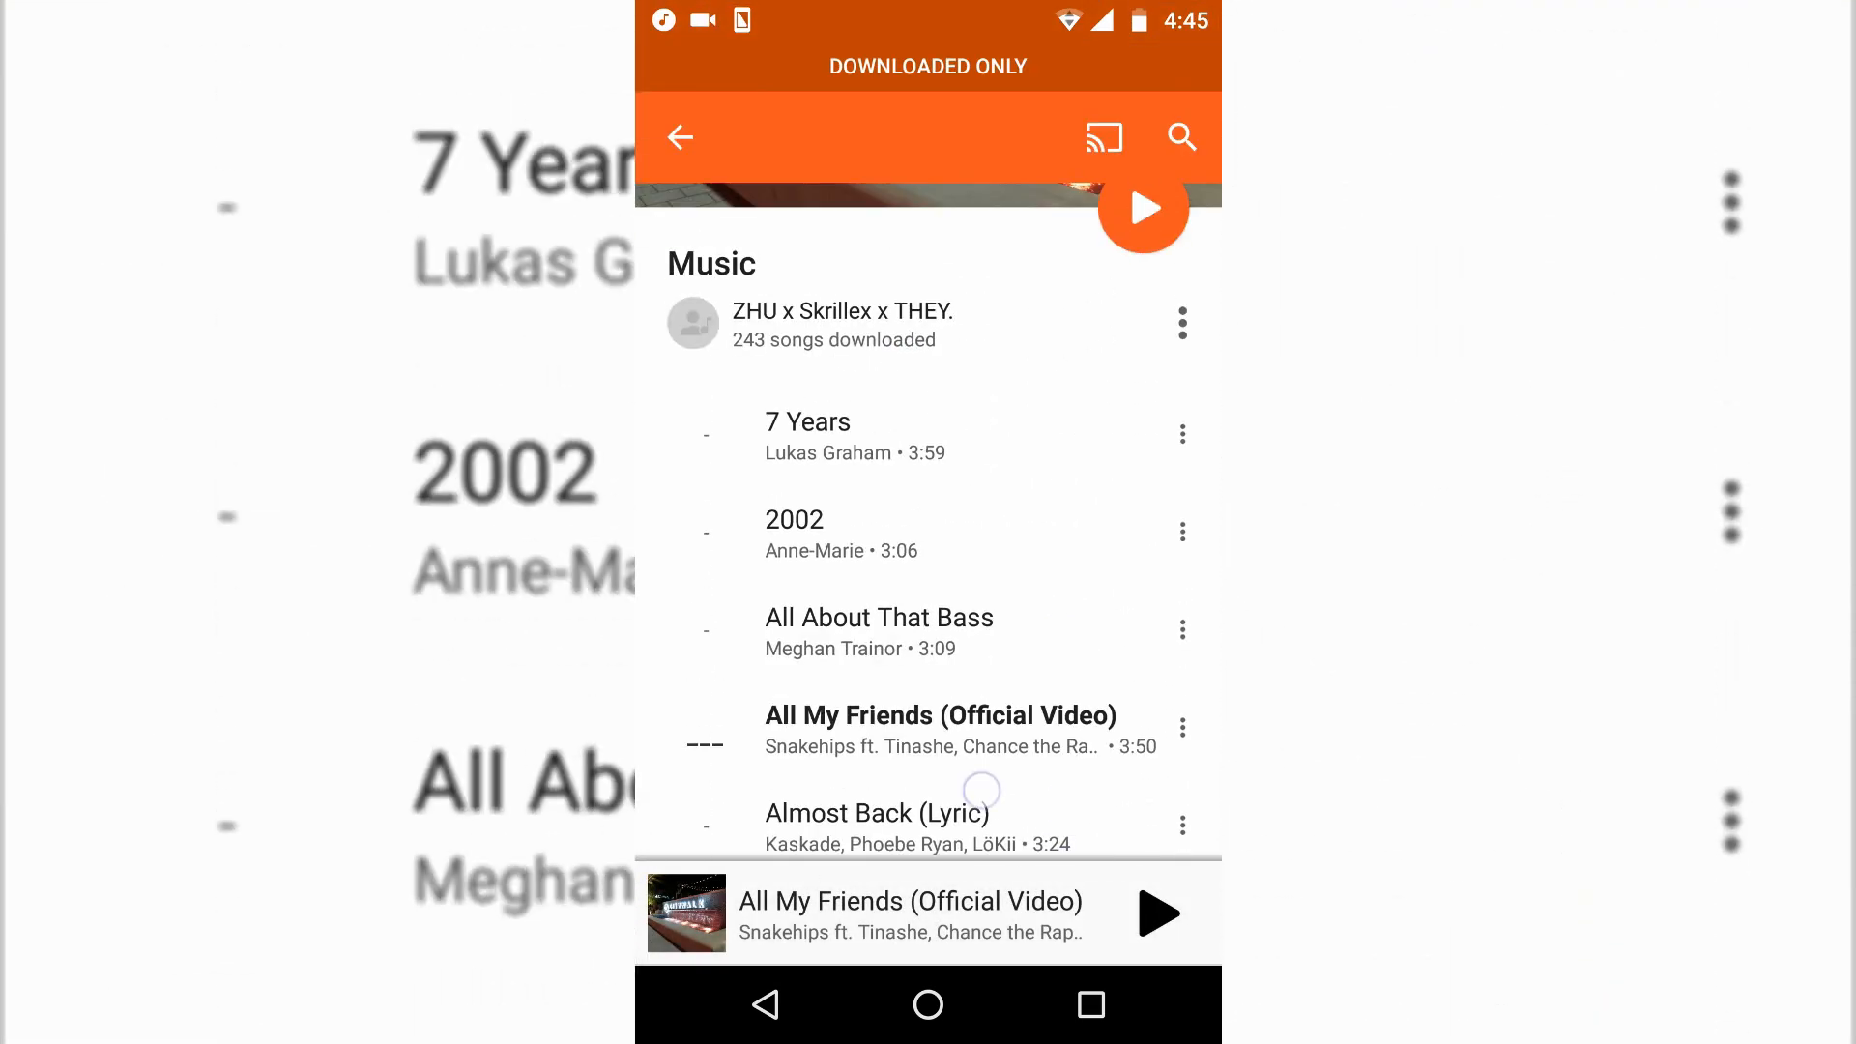
# - Play Almost Back (Lyric), skip a track, and return to the album page to see the CityWalk cover
pyautogui.click(879, 813)
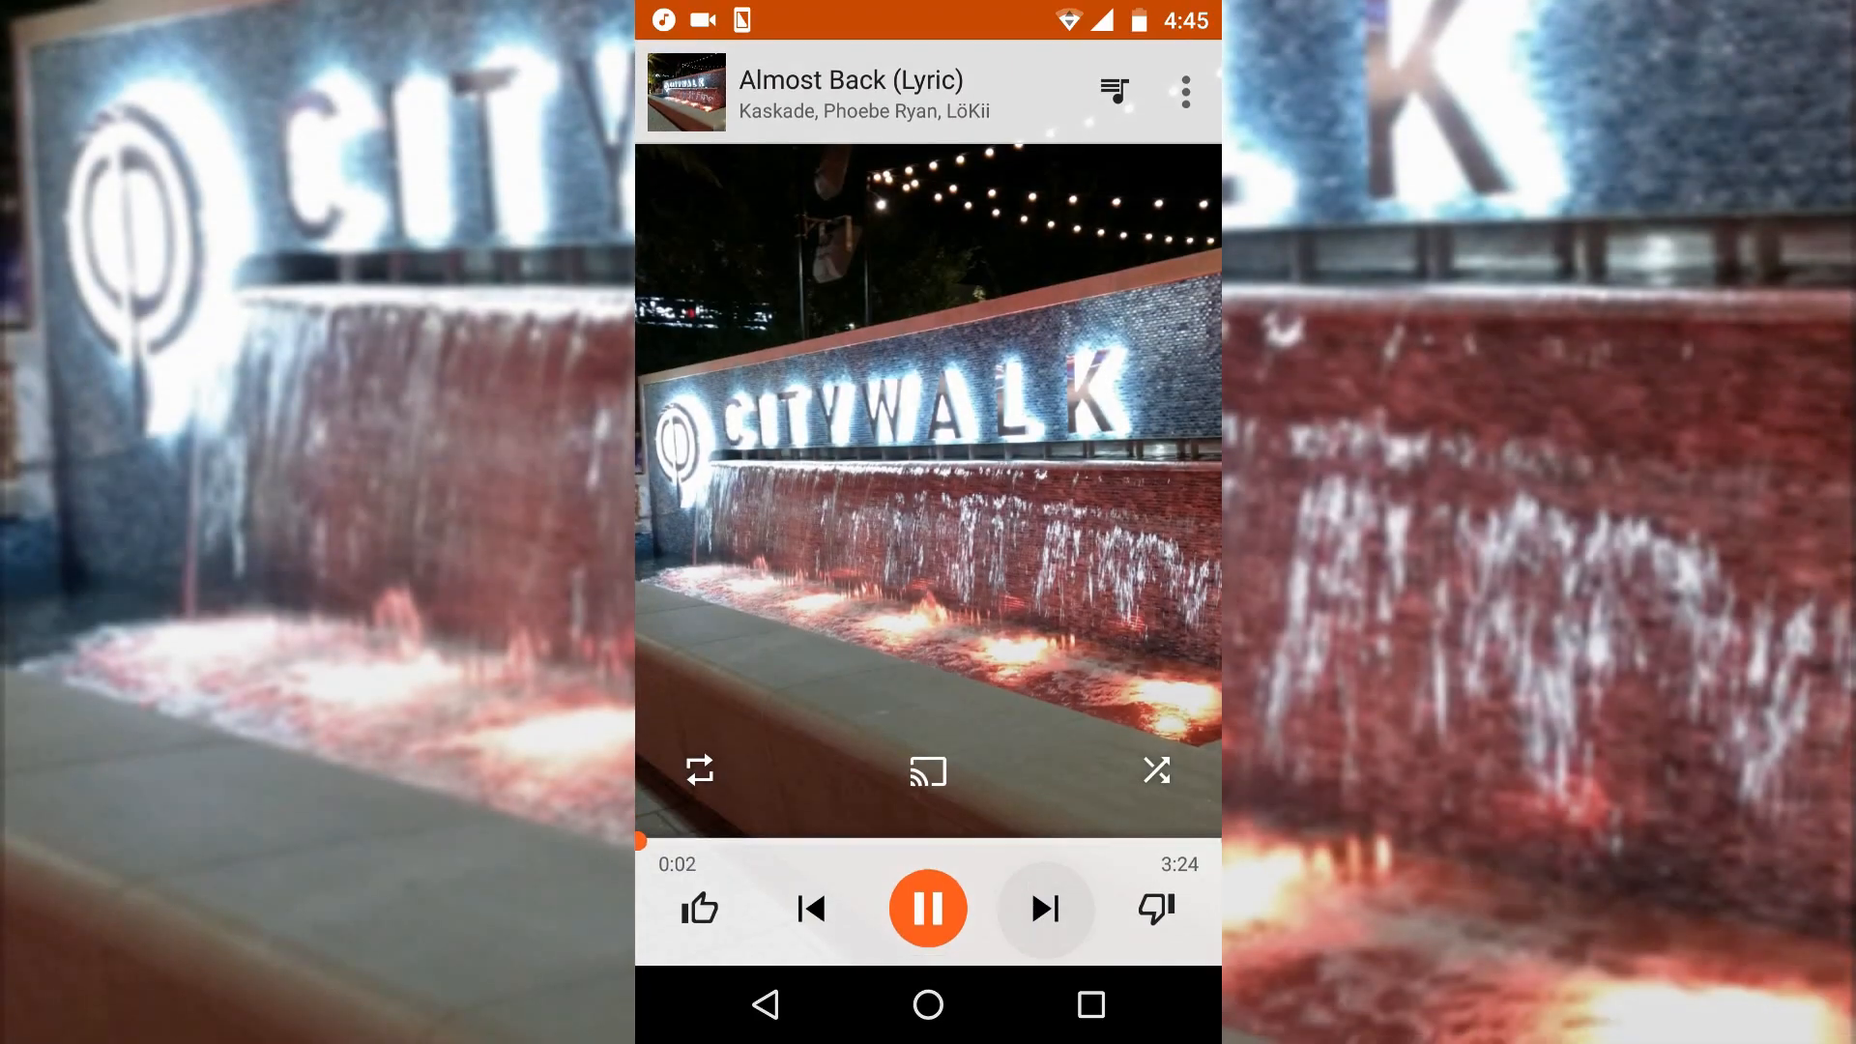
pyautogui.click(1044, 908)
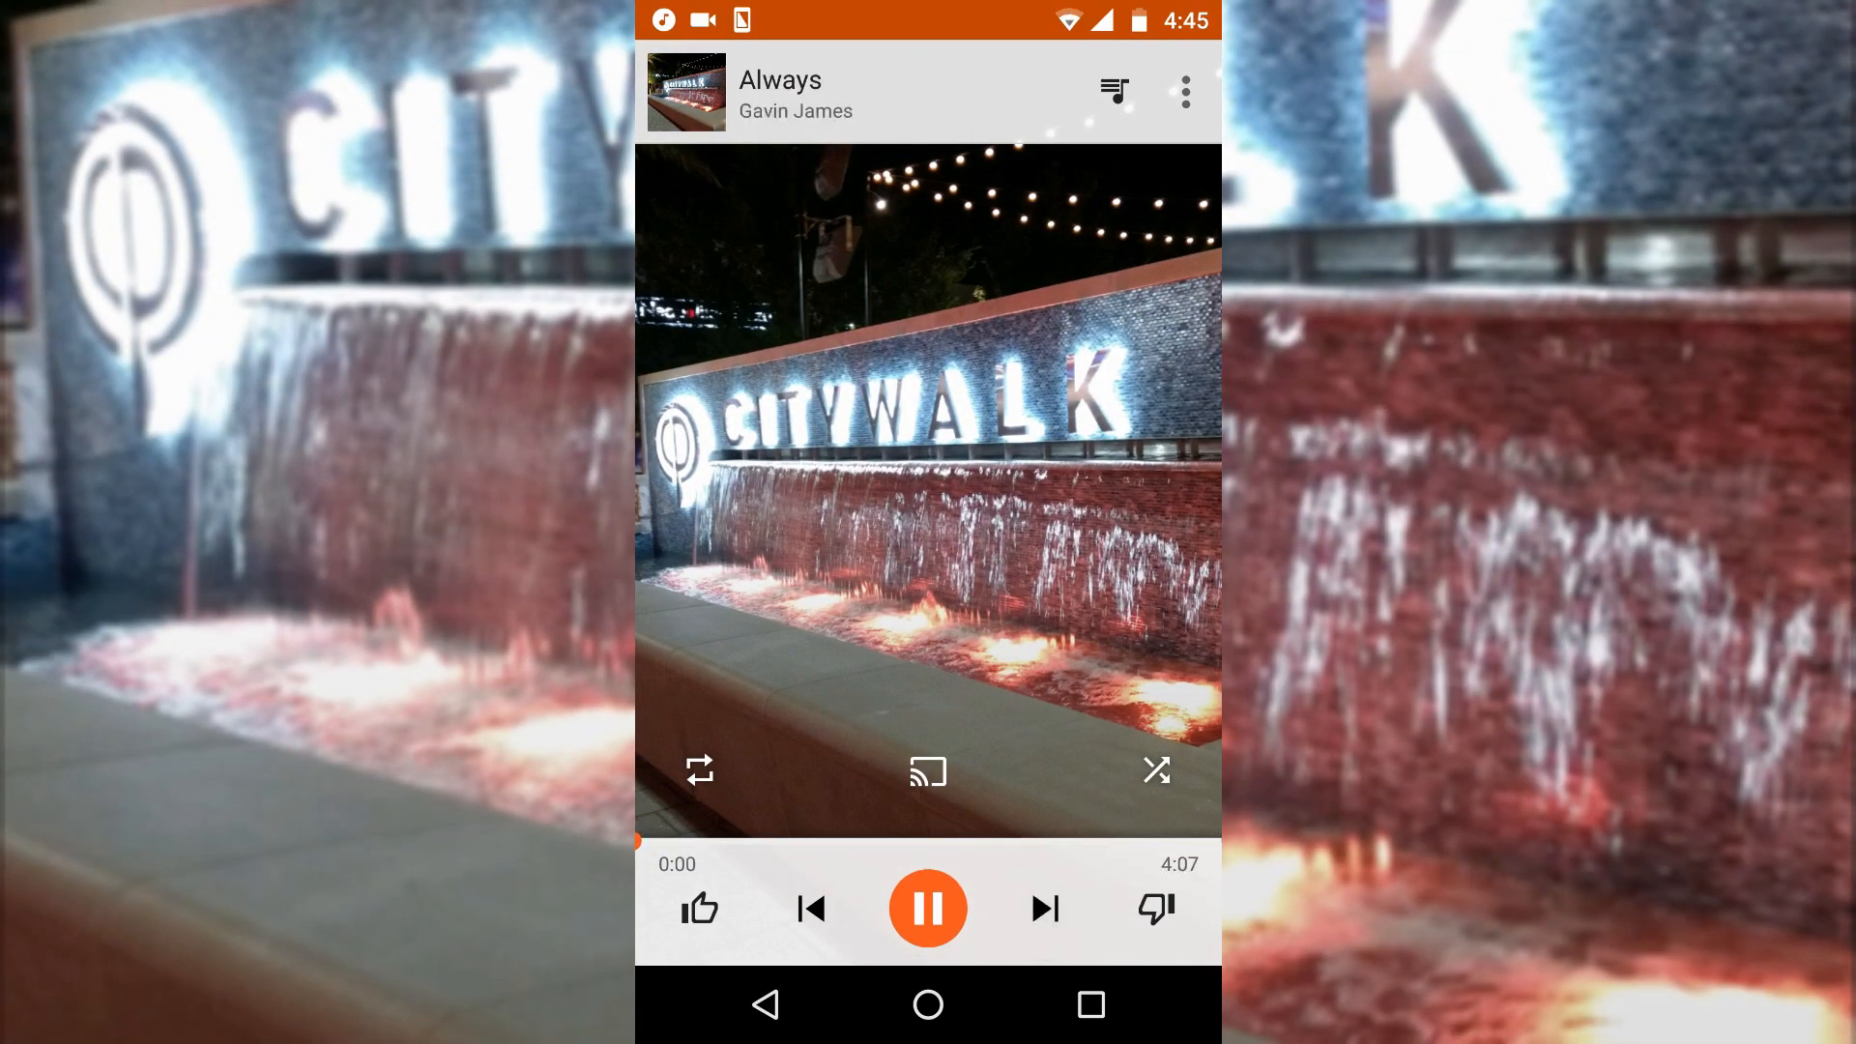
pyautogui.click(928, 908)
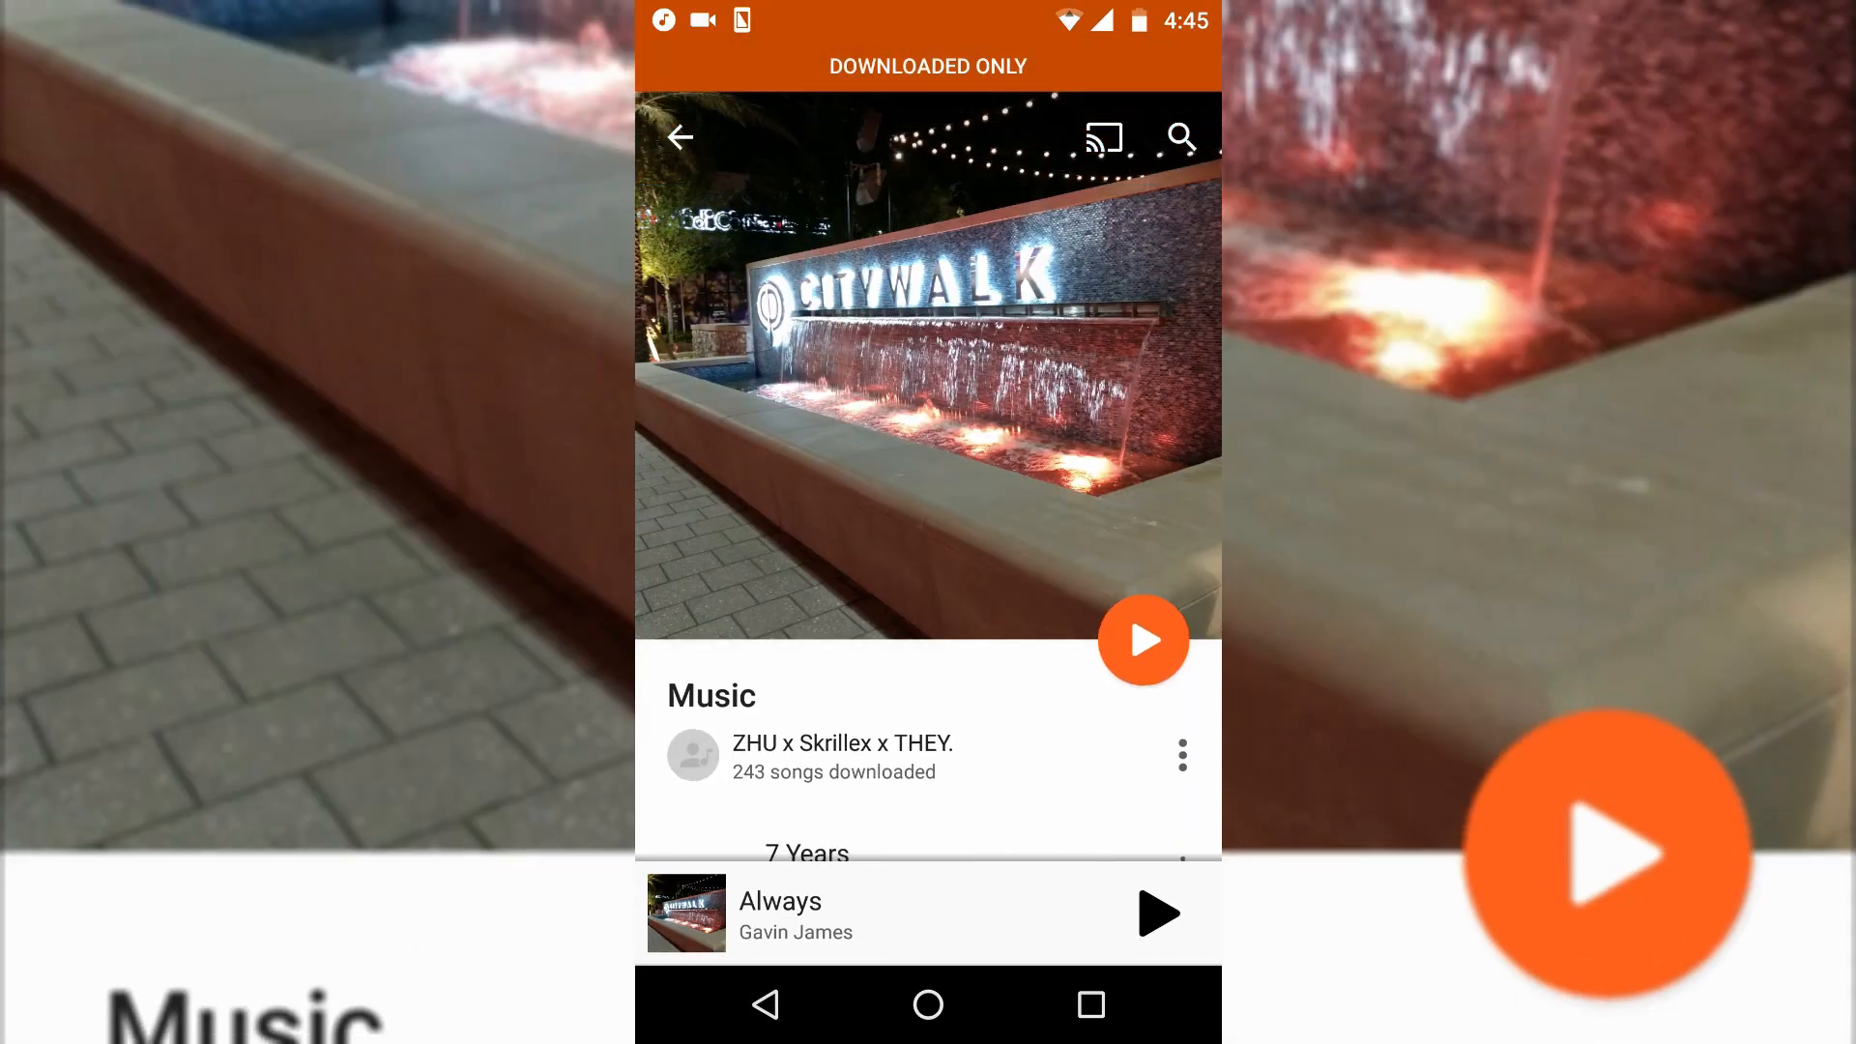
pyautogui.scroll(-3)
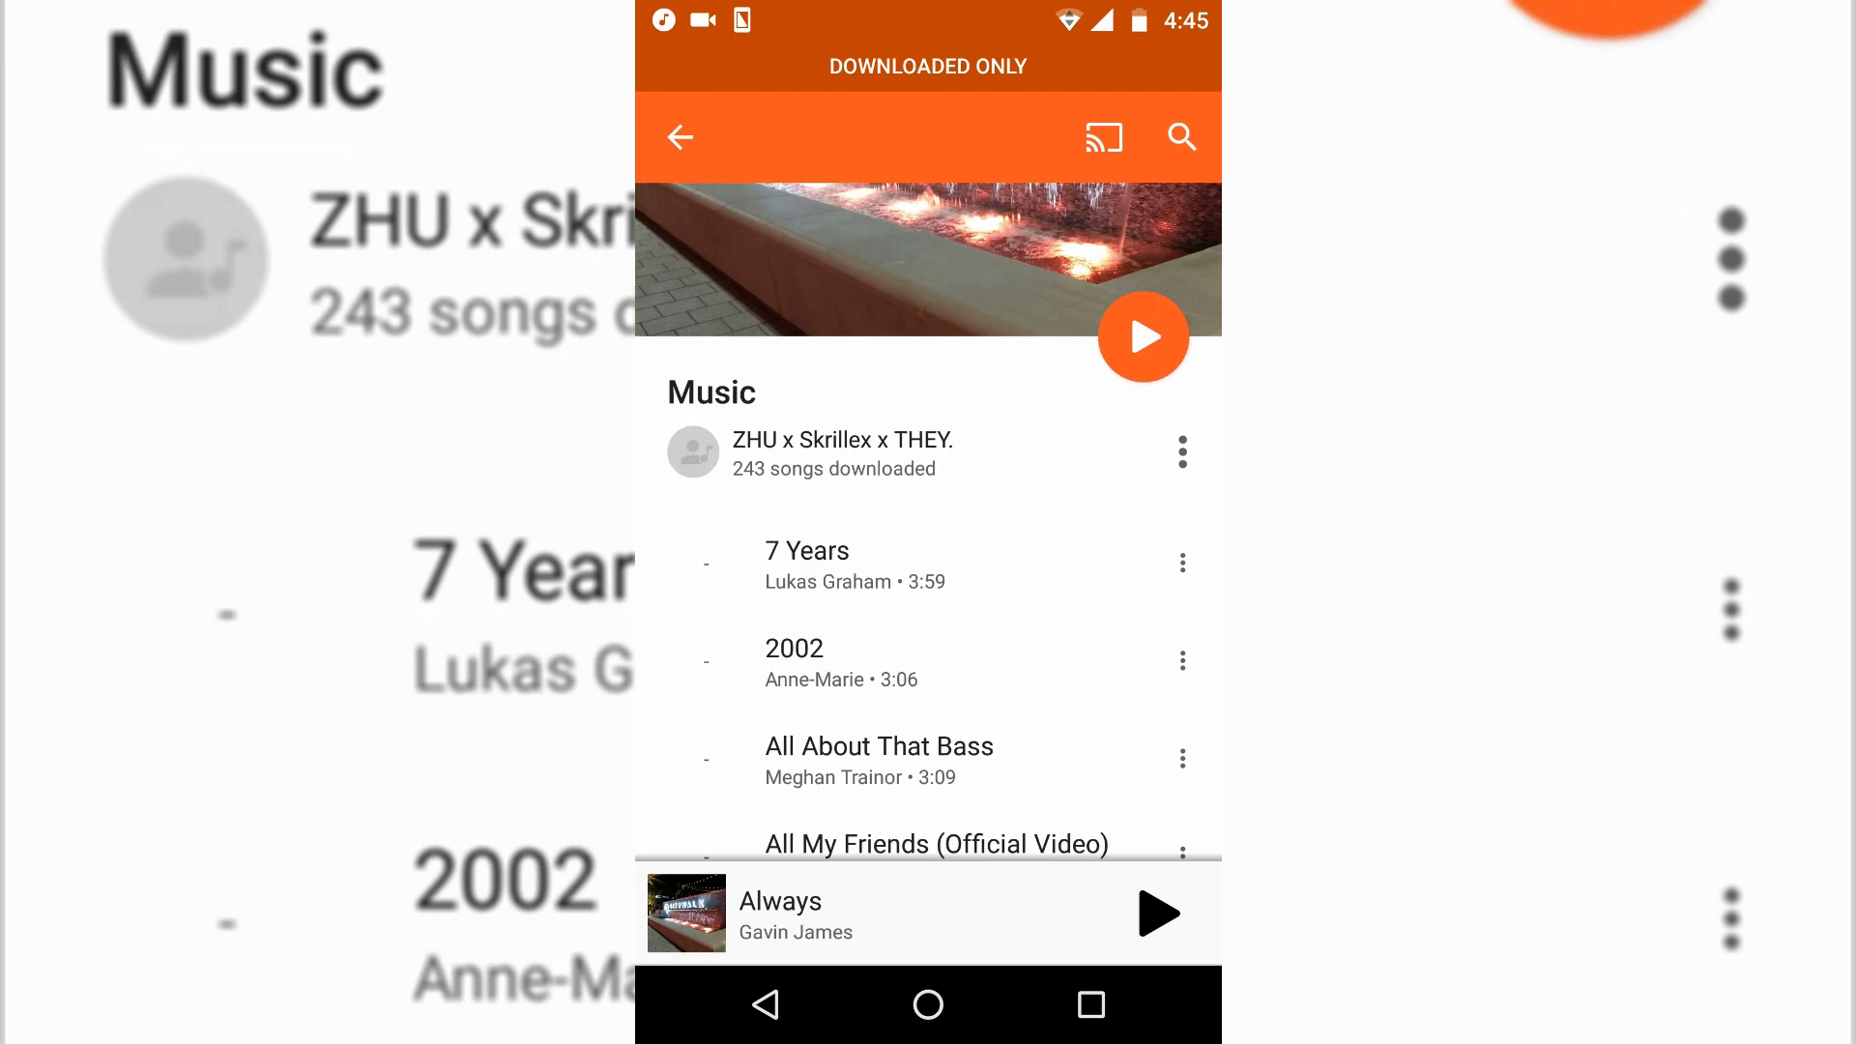